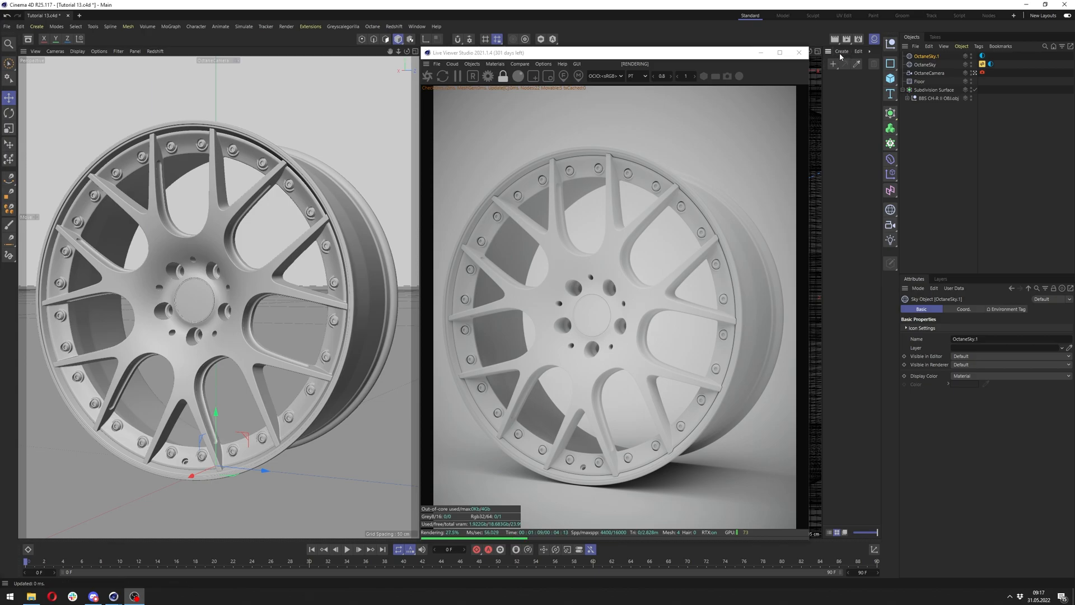
- Create a new Octane Material from the Material Manager's Create menu
left_click(841, 50)
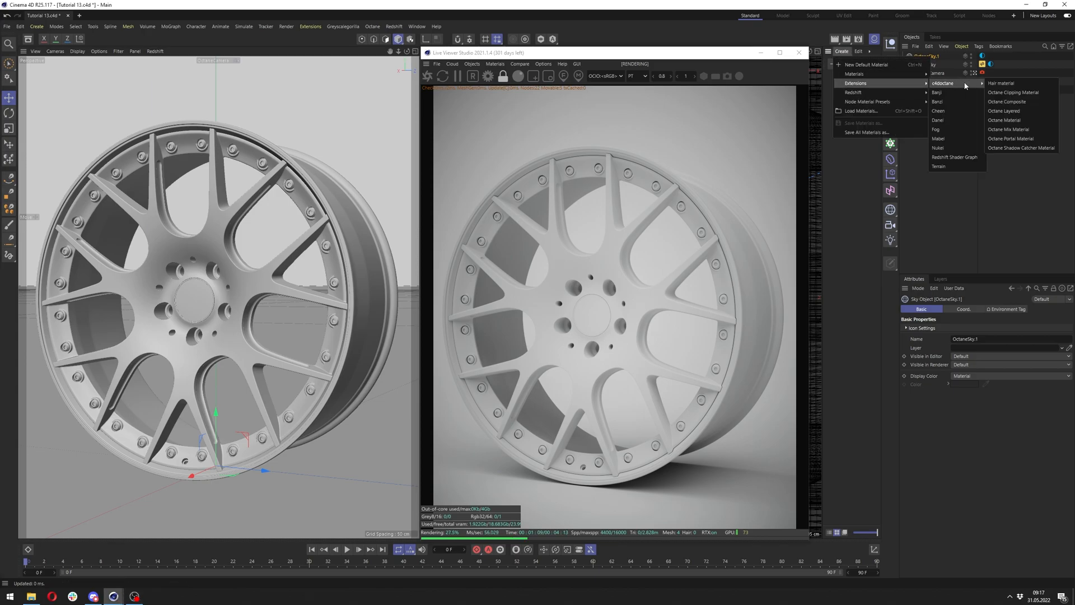
left_click(1003, 120)
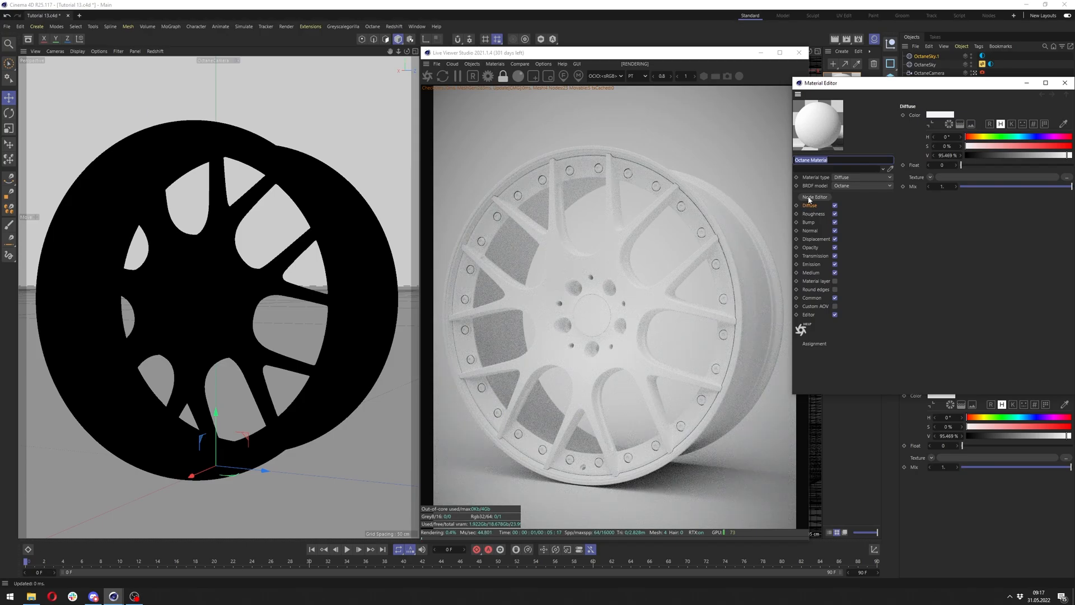
- In the node editor make the material Universal with GGX (energy preserving) BRDF, then view its metallic settings
left_click(813, 197)
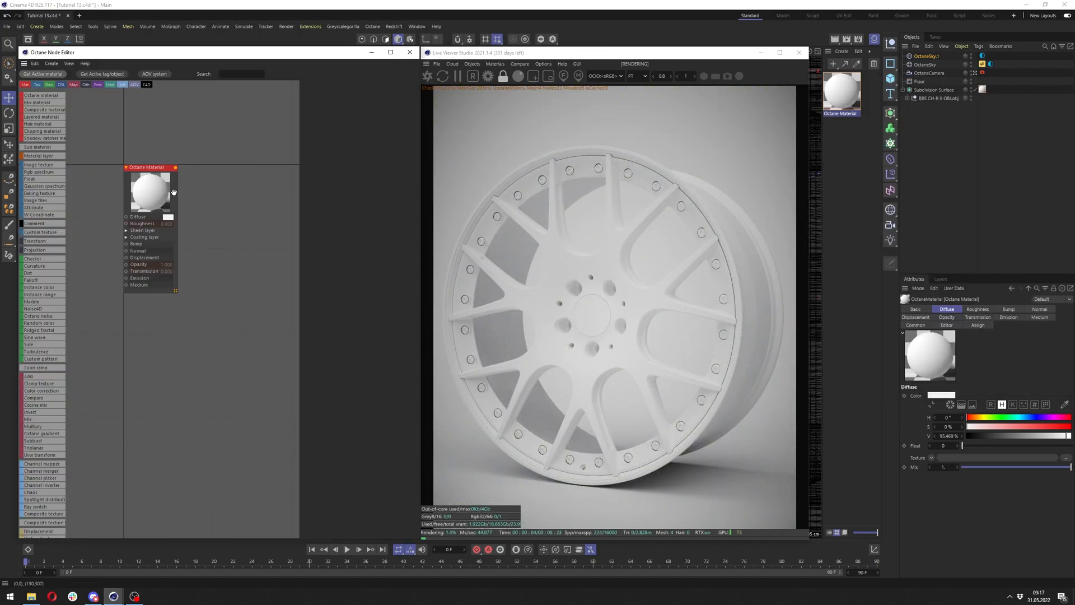
left_click_drag(149, 191, 264, 216)
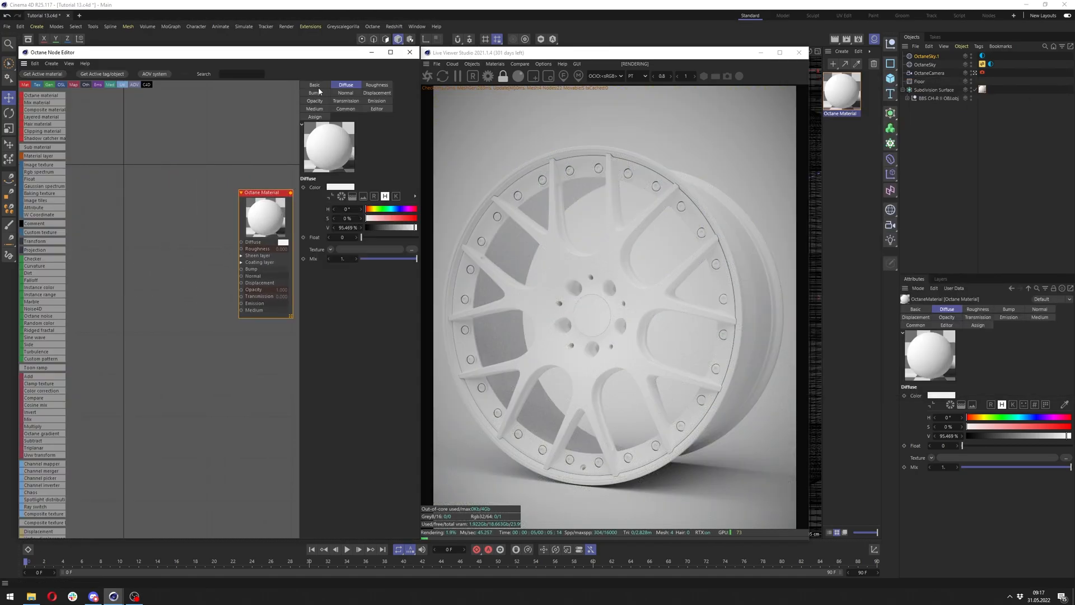
left_click(313, 84)
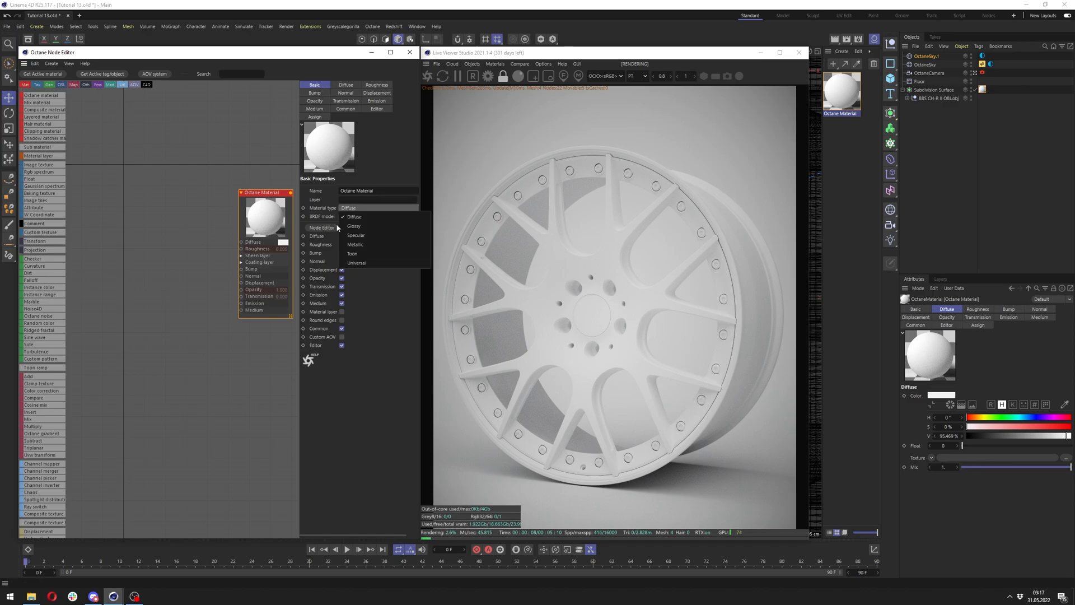
left_click(356, 262)
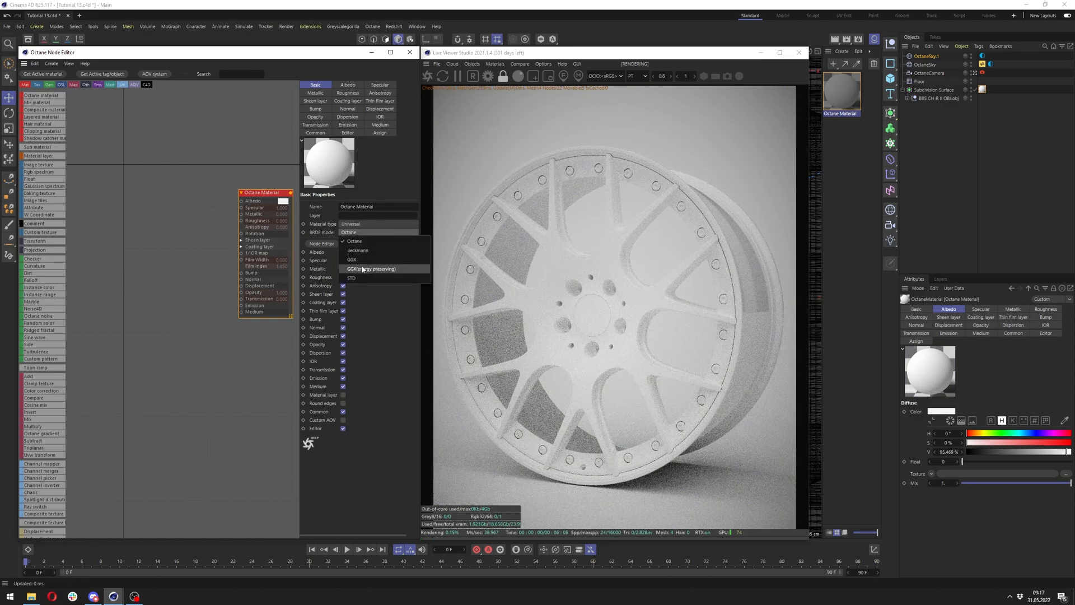
left_click(371, 268)
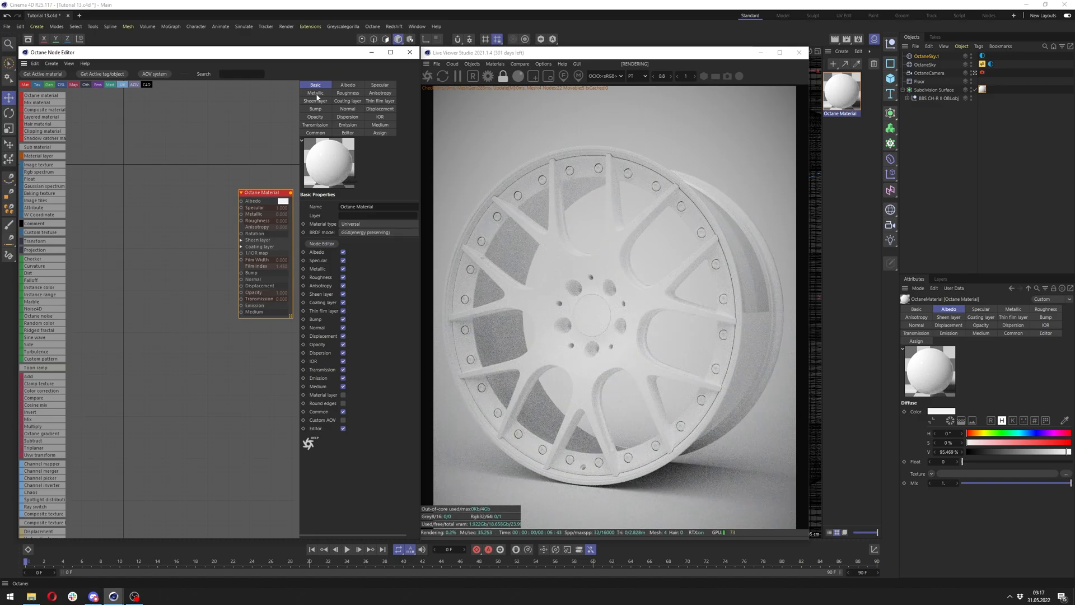
left_click(347, 93)
type("comp")
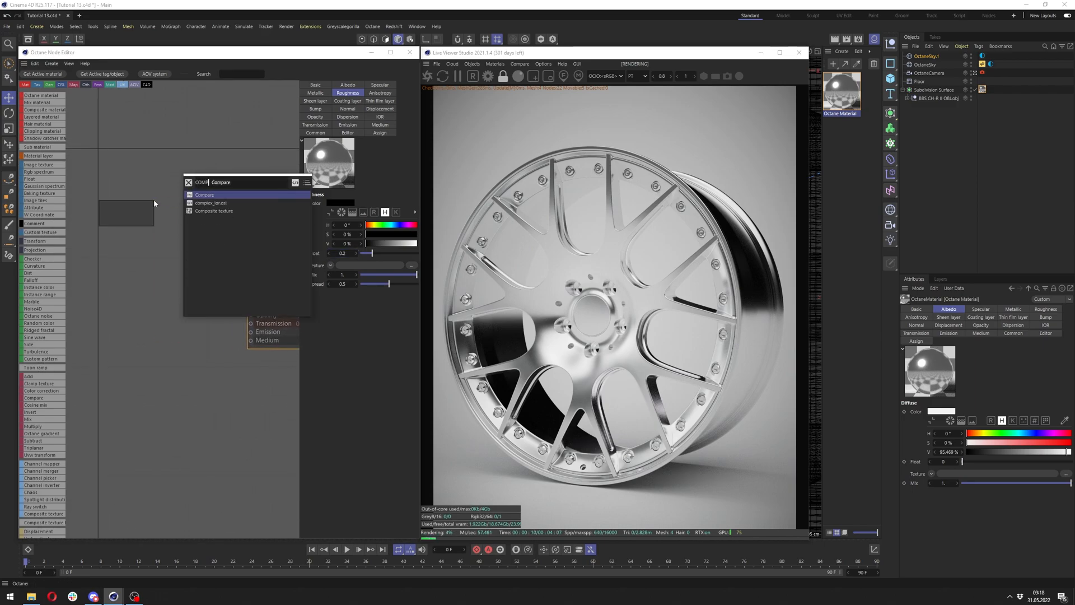
- Add a Composite texture on Albedo and tune the Dirt mask's radius
left_click(214, 211)
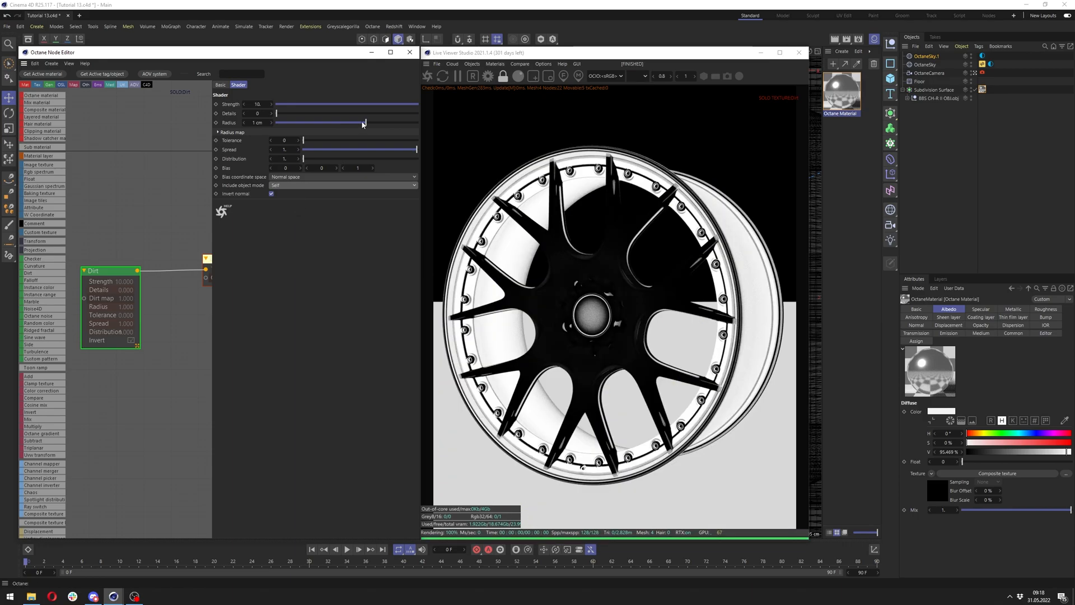
left_click_drag(363, 123, 338, 124)
type("in")
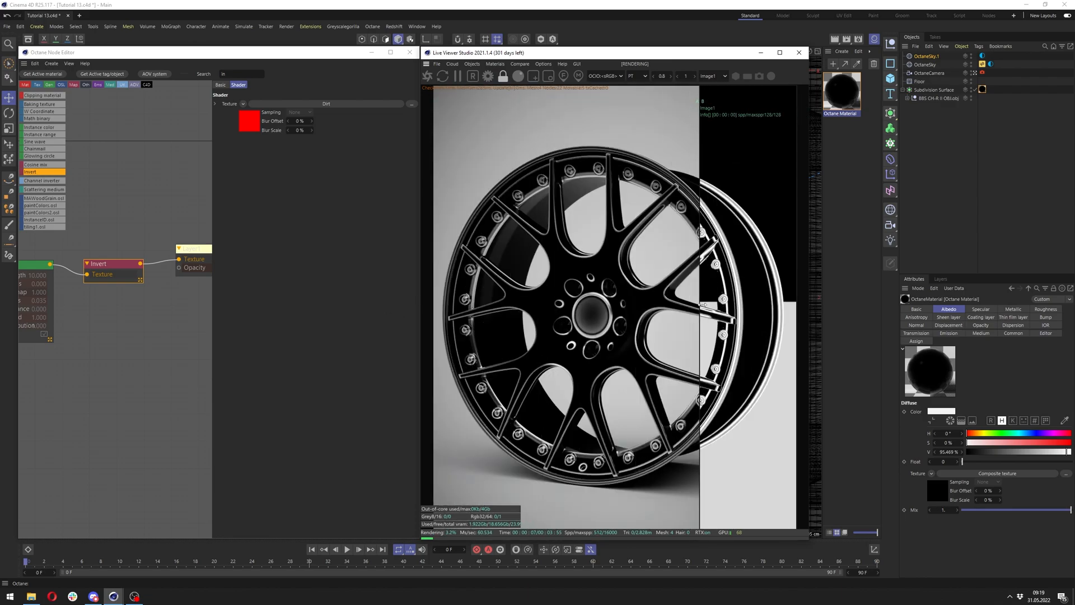
- Solo-preview the inverted Dirt mask, then raise Dirt Details to 100
left_click(117, 262)
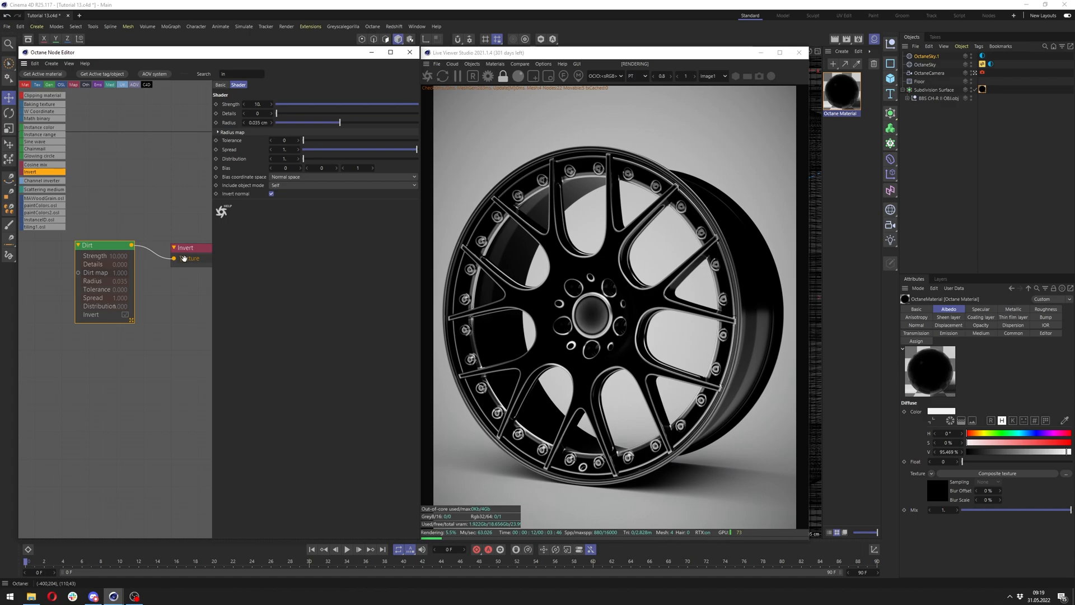
left_click(186, 247)
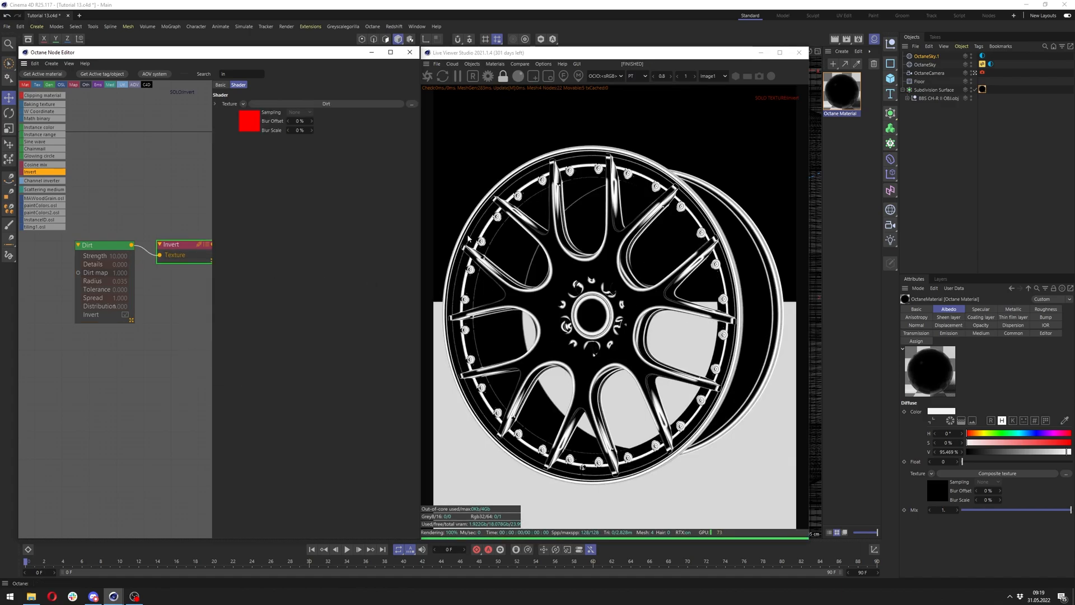
right_click(100, 240)
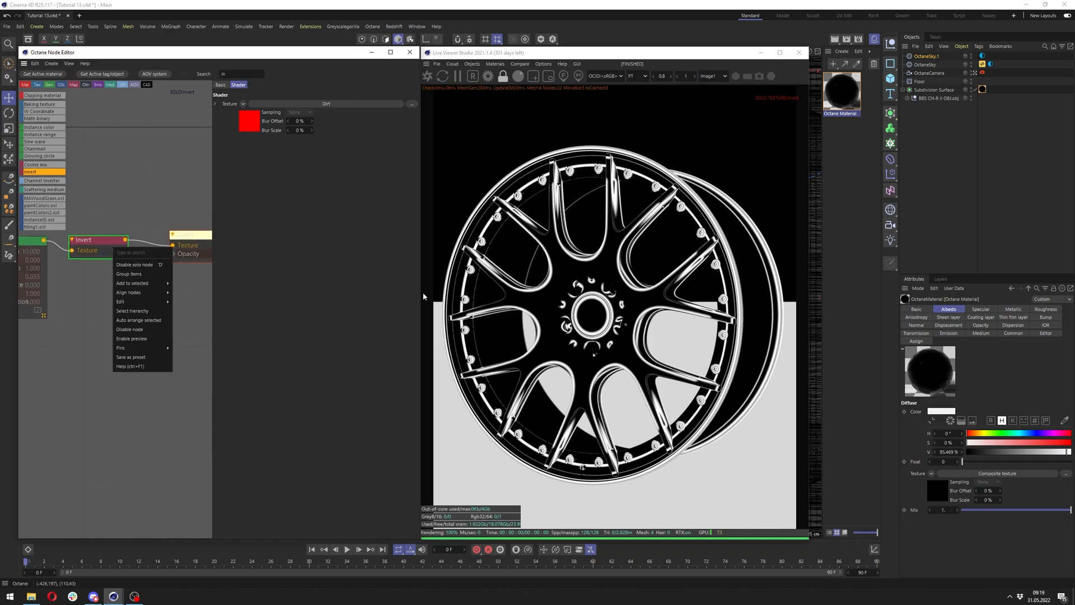
mouse_move(129, 267)
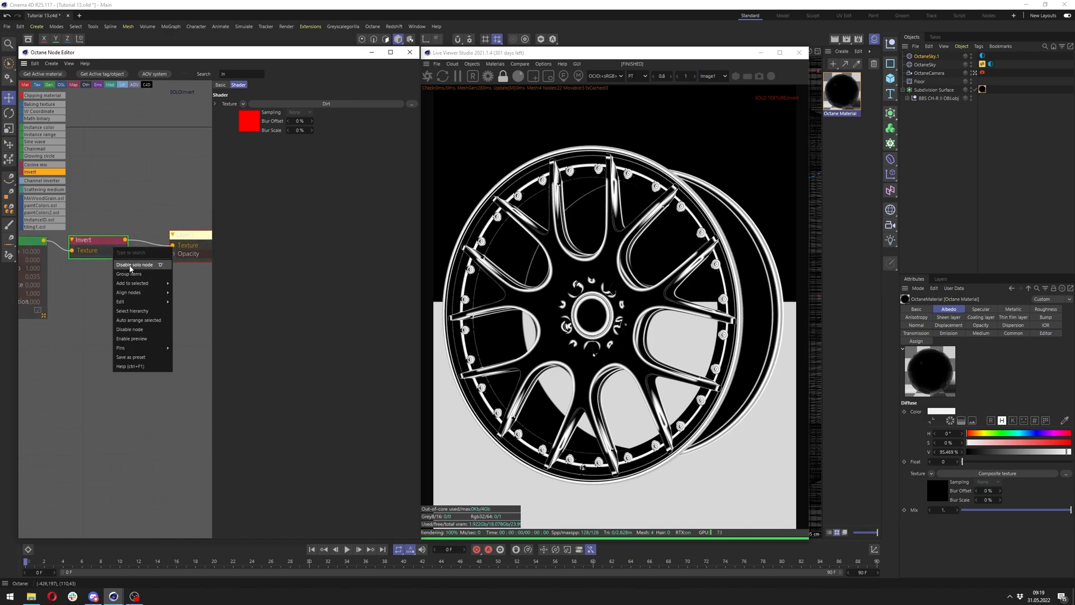
left_click(135, 265)
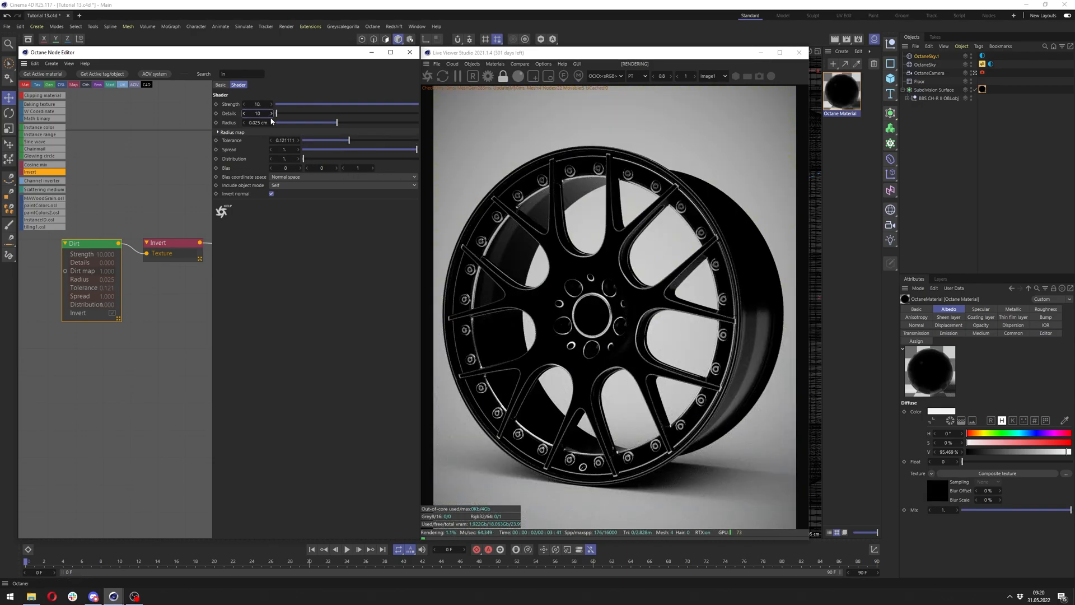
left_click_drag(275, 113, 414, 113)
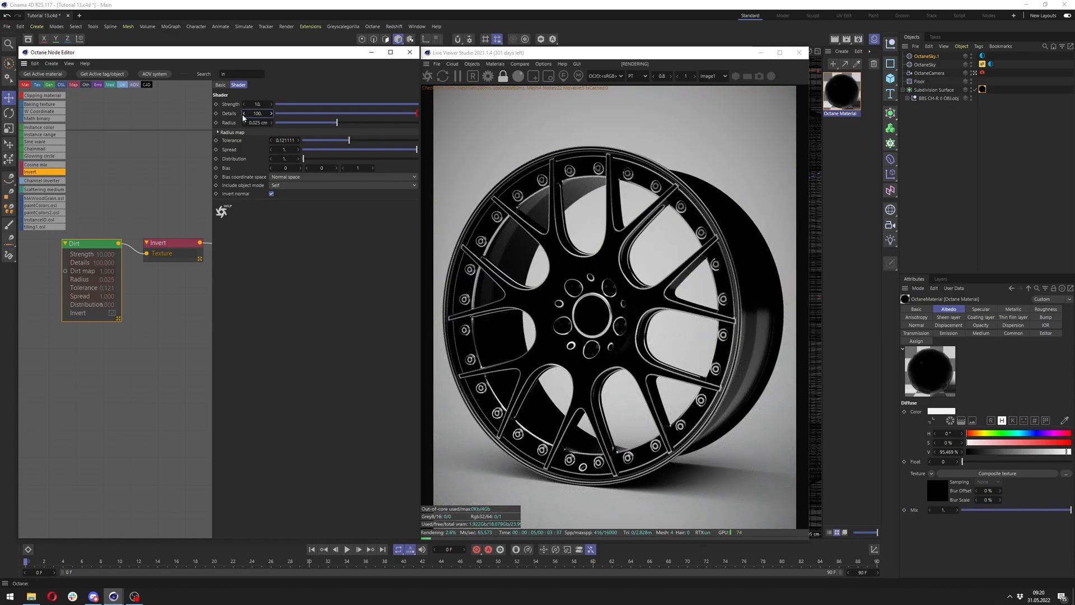
mouse_move(526, 96)
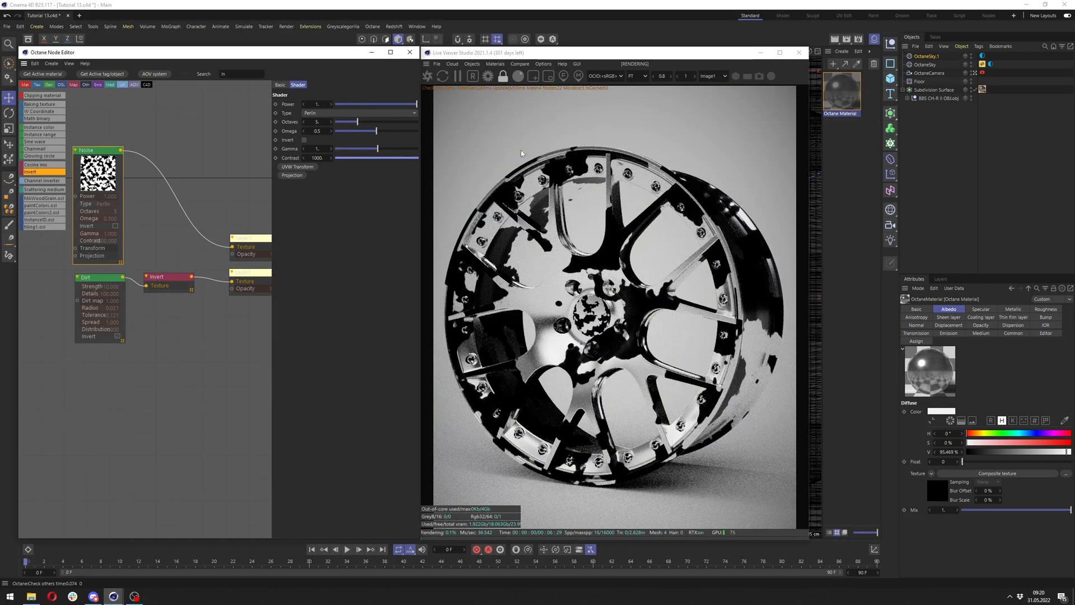
- Raise the Noise omega to about 0.77, solo the composite and review the layer blend modes
left_click_drag(355, 121, 335, 121)
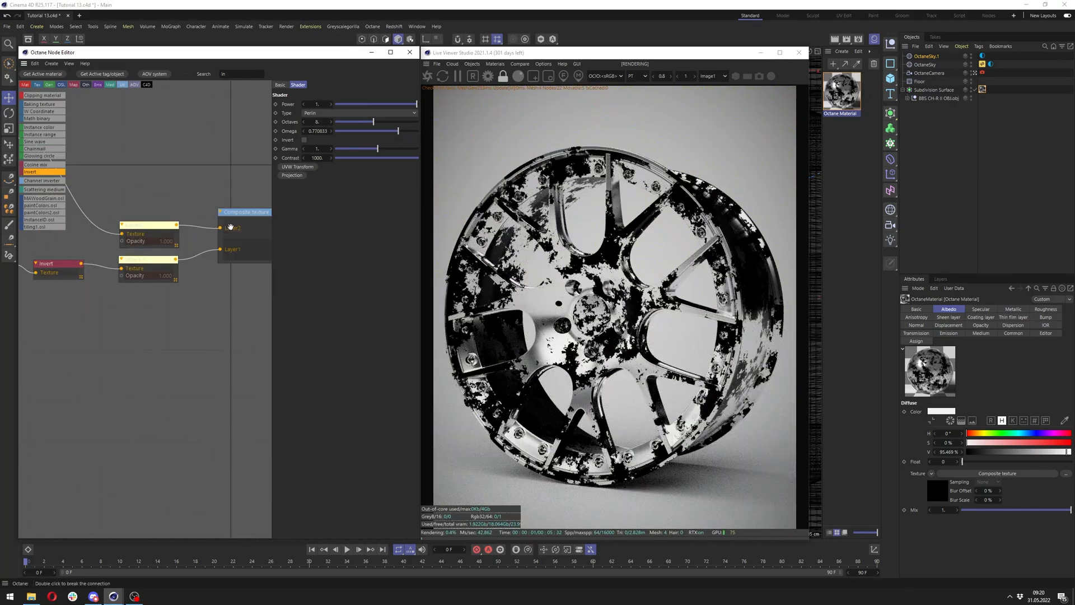
left_click(245, 212)
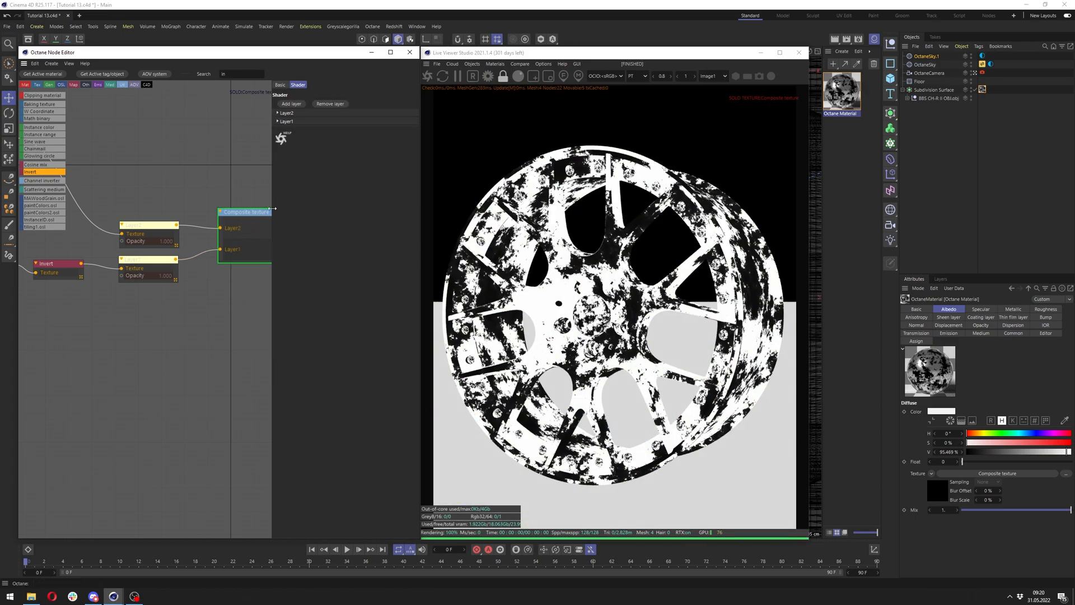
left_click(167, 219)
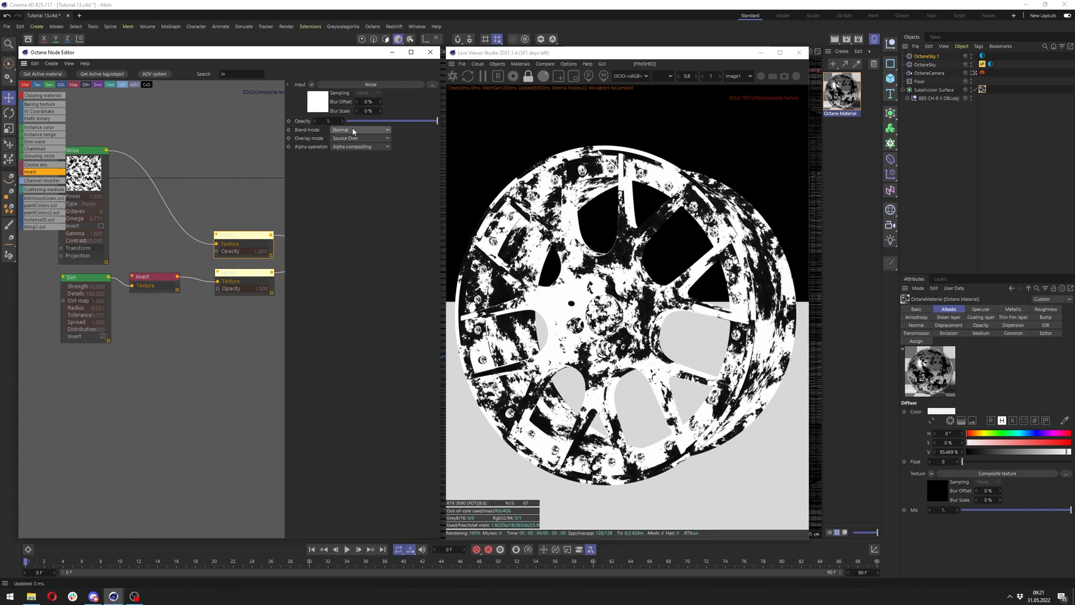
left_click(362, 130)
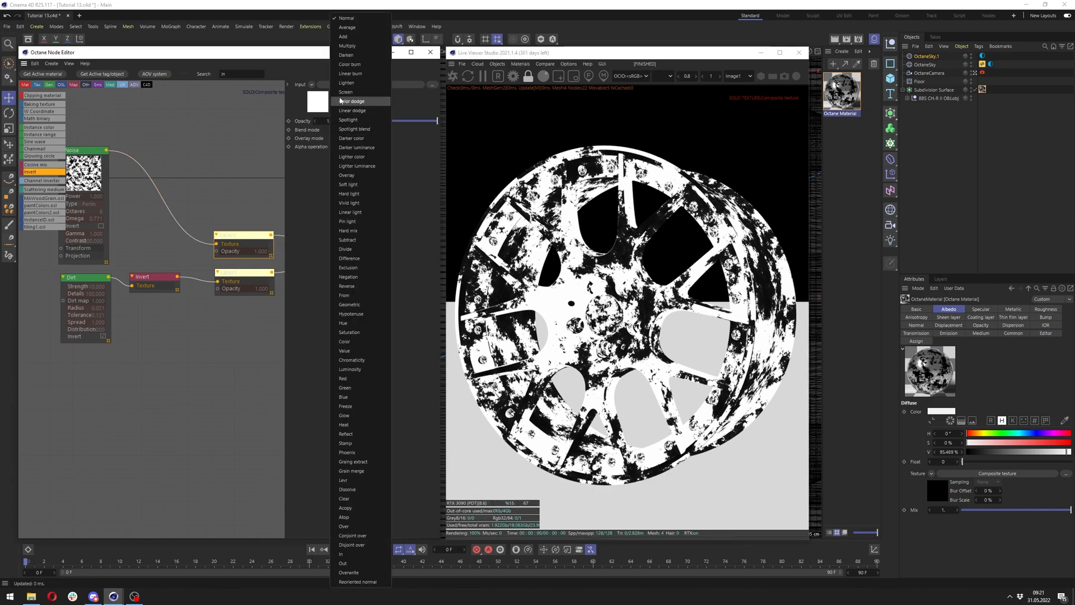
mouse_move(350, 63)
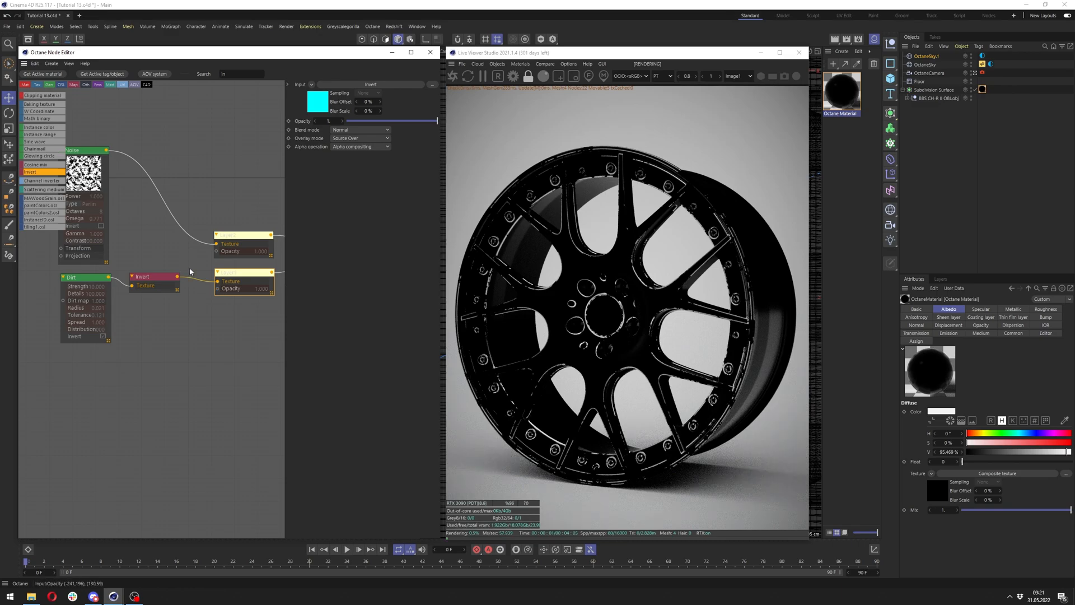
left_click(83, 149)
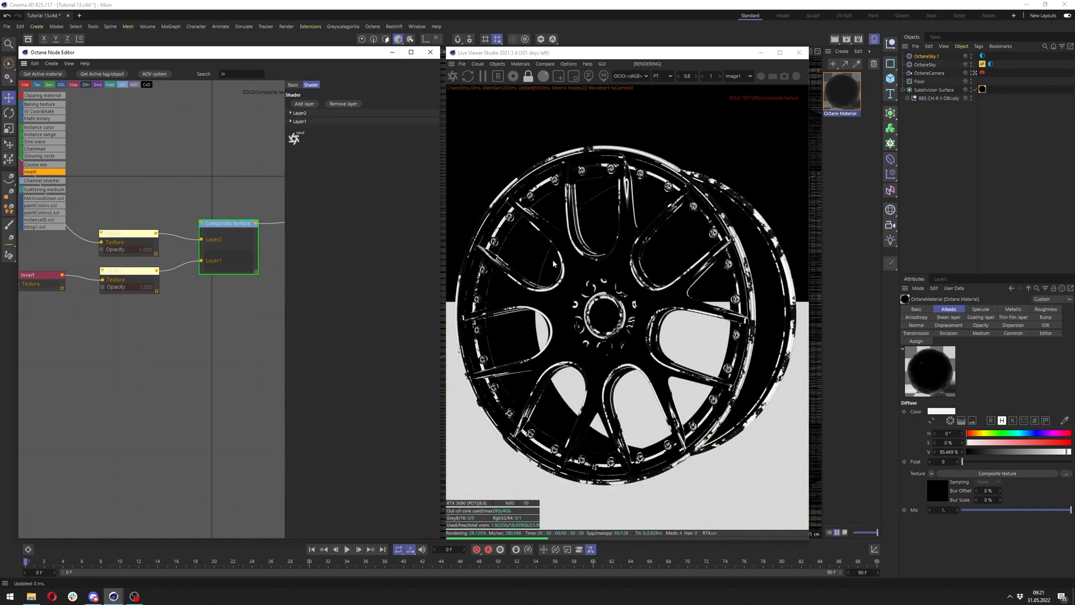
right_click(233, 267)
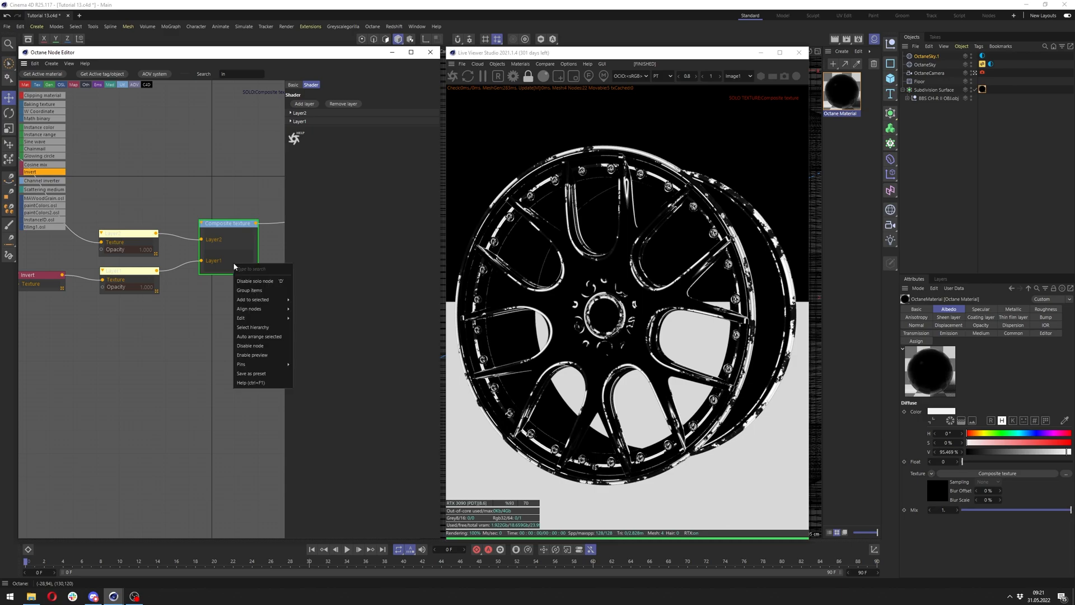
left_click(254, 280)
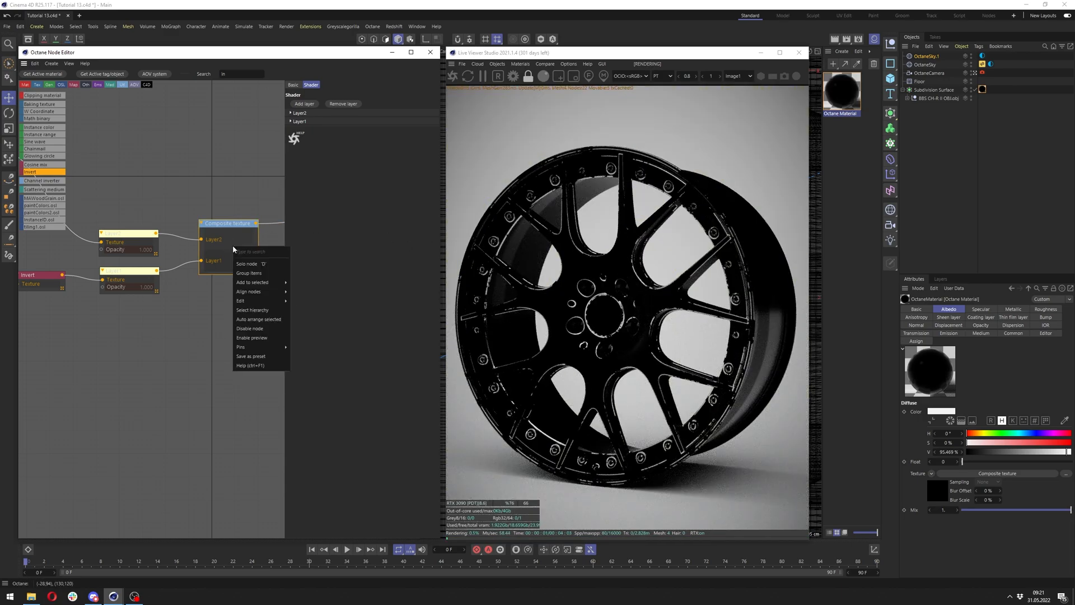
left_click(246, 263)
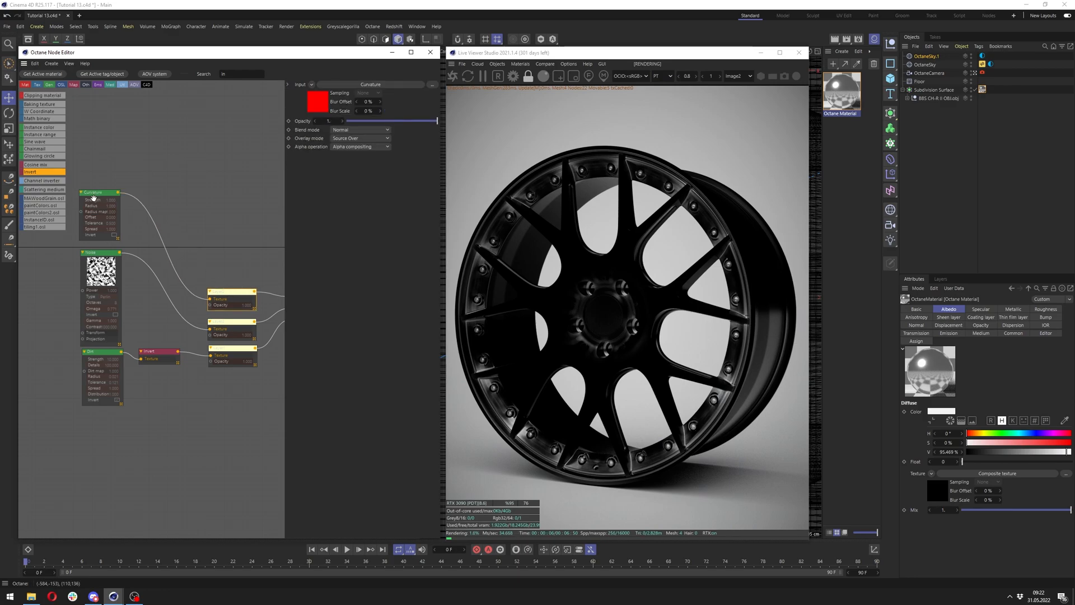
- Limit the Curvature to the object itself and raise its strength
left_click(99, 193)
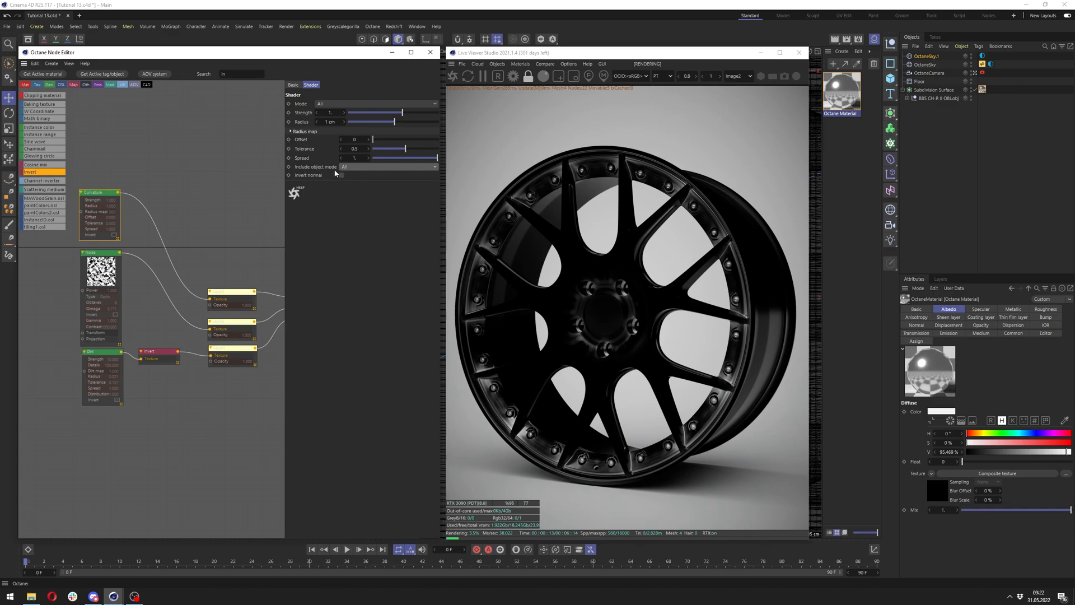
left_click(388, 166)
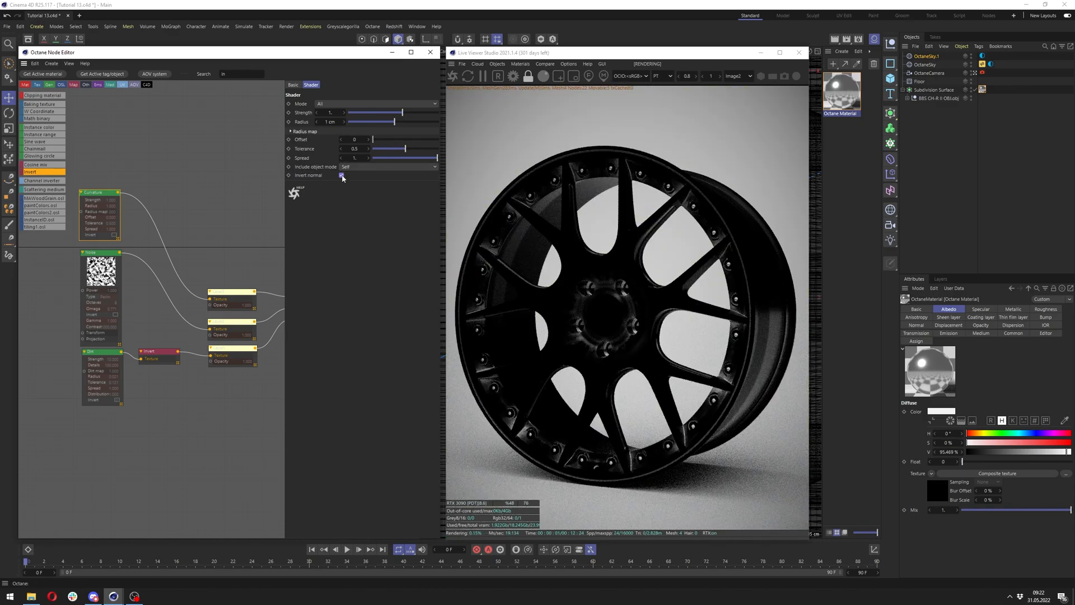
left_click_drag(402, 121, 391, 121)
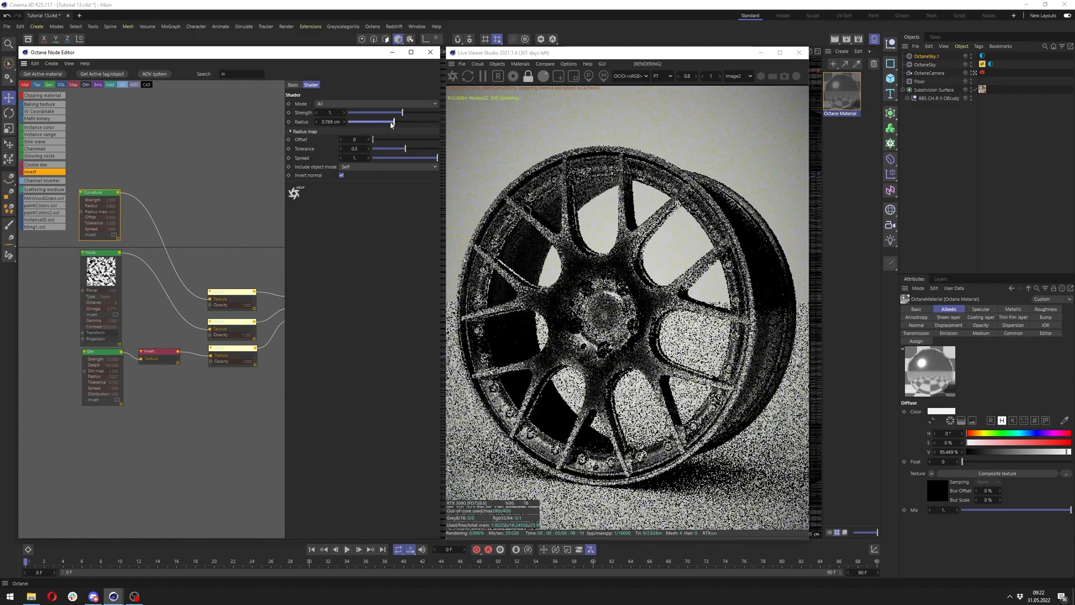
left_click_drag(392, 122, 396, 122)
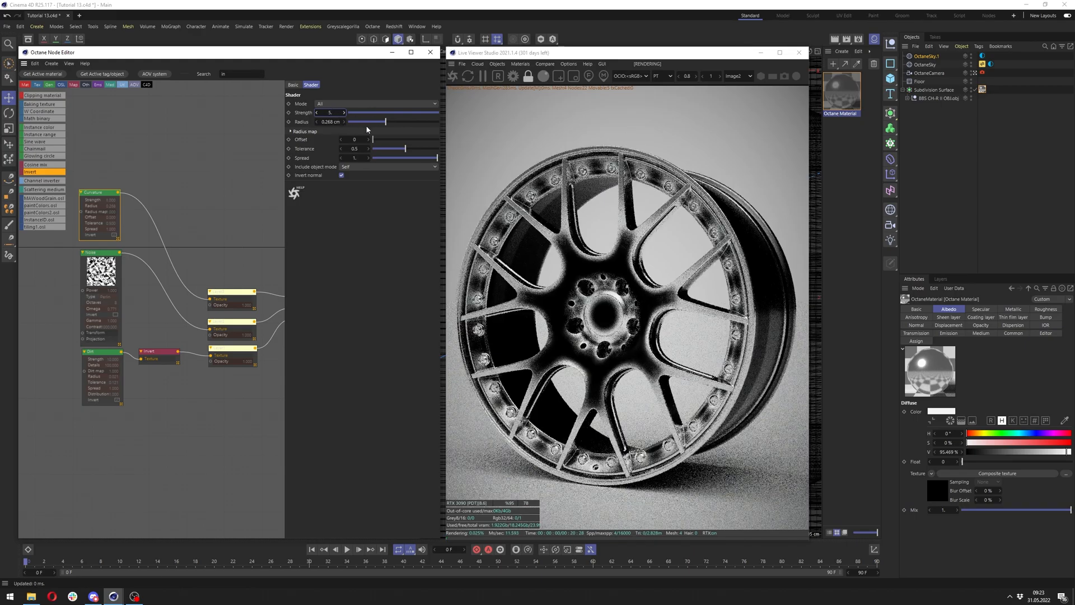
- Settle the Curvature radius near 0.043 cm and set Offset to 0.001
left_click_drag(385, 121, 377, 120)
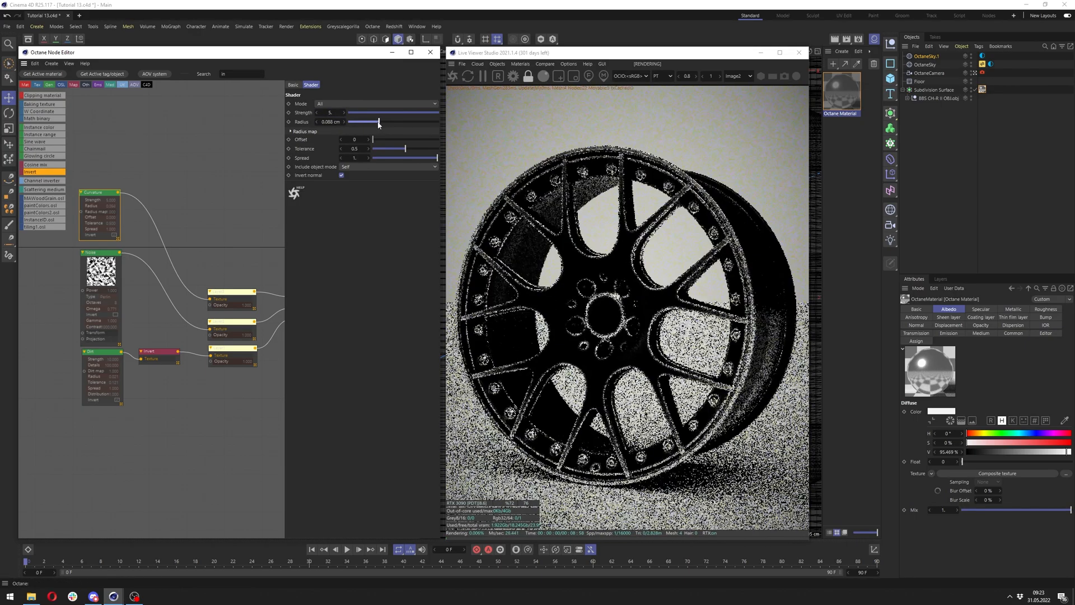
left_click_drag(378, 121, 375, 121)
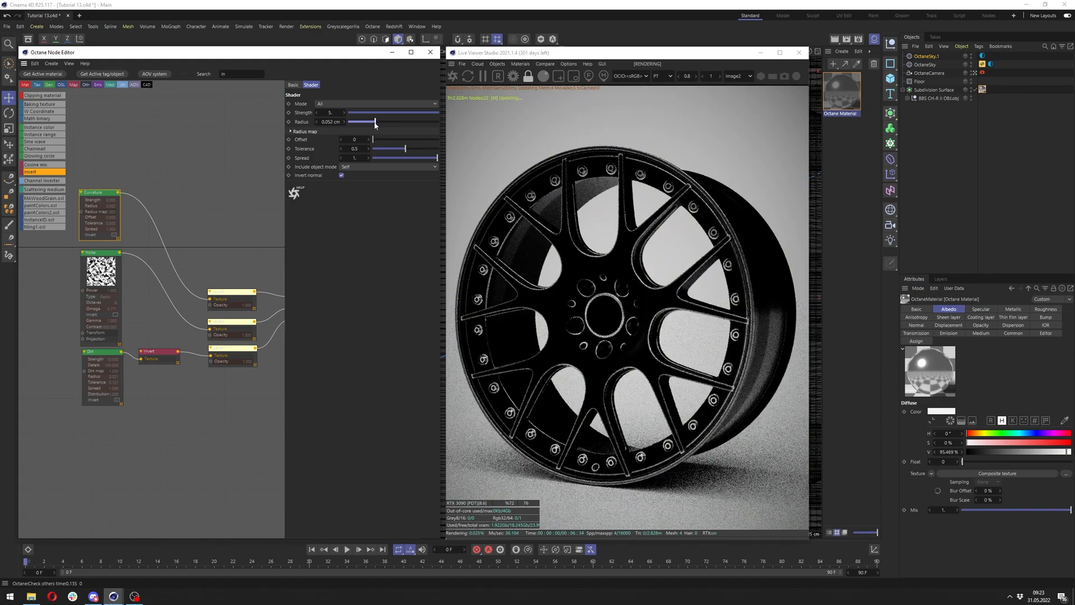
left_click_drag(376, 121, 373, 121)
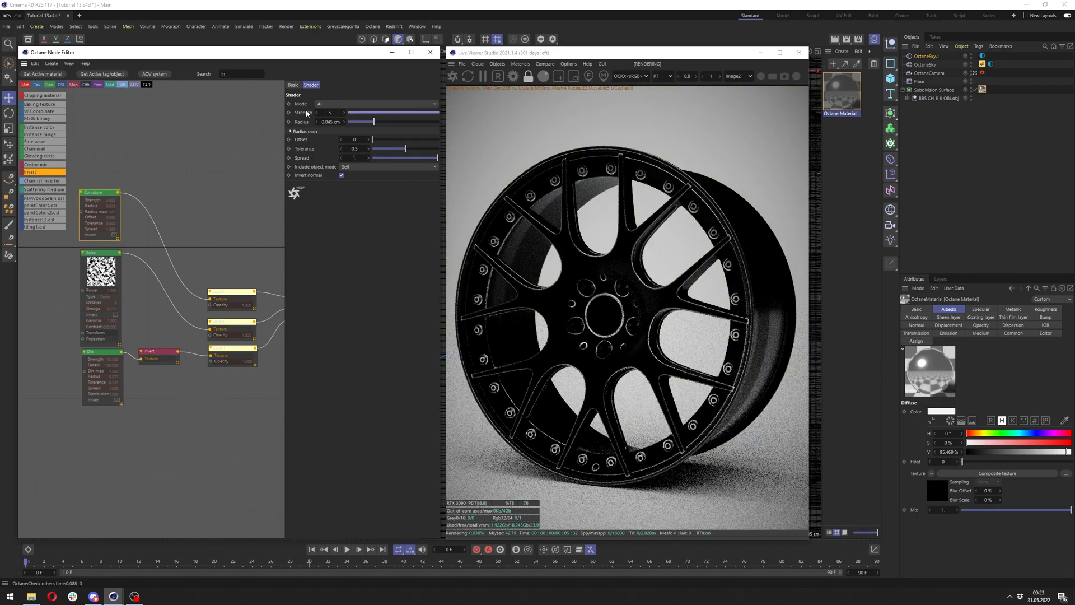
left_click_drag(352, 121, 375, 120)
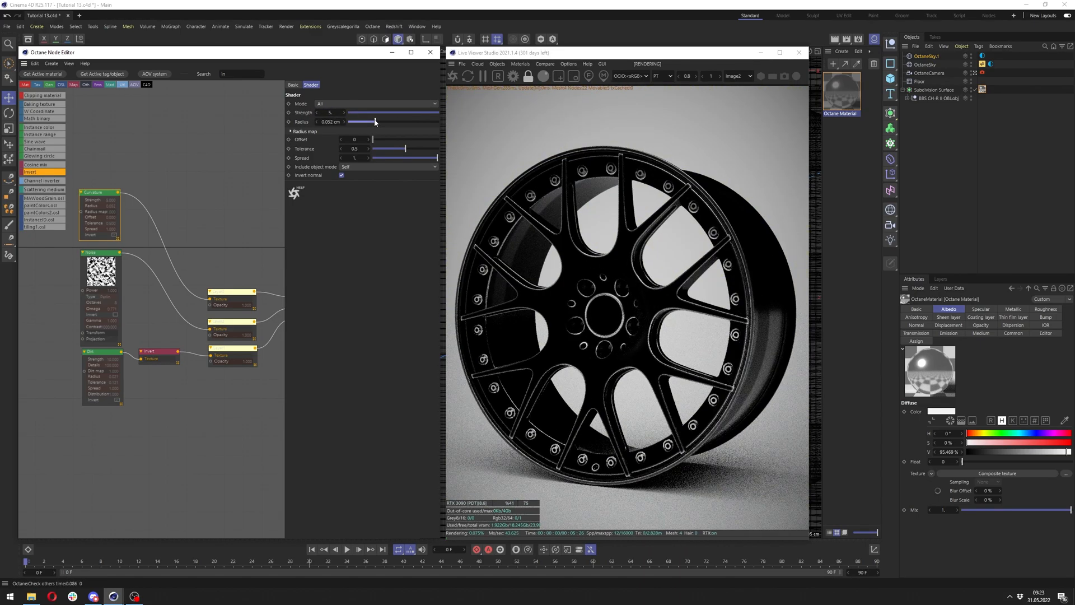
left_click_drag(374, 121, 373, 121)
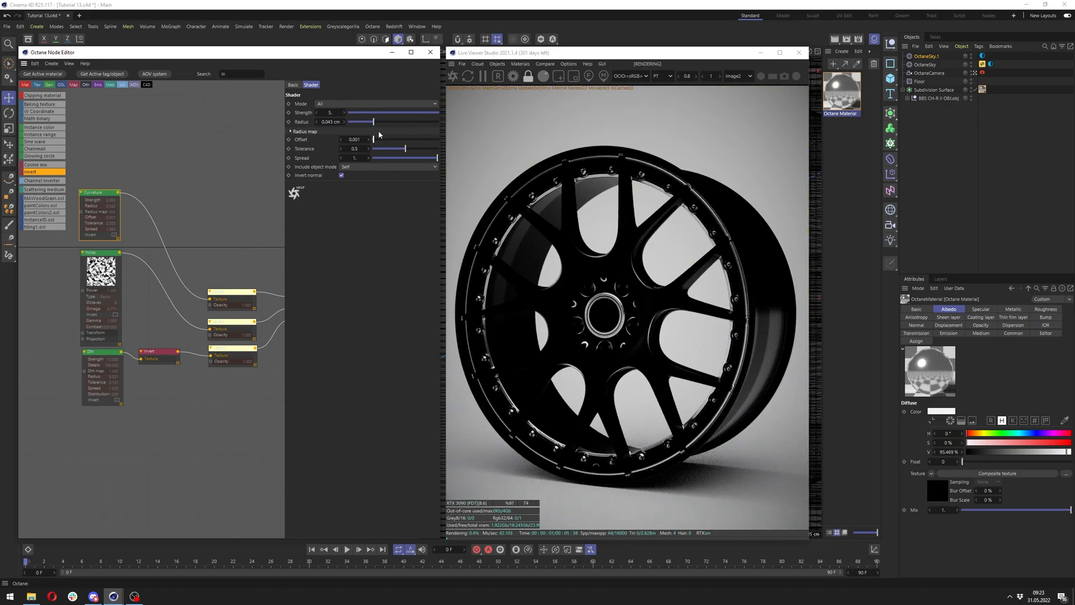
triple_click(355, 139)
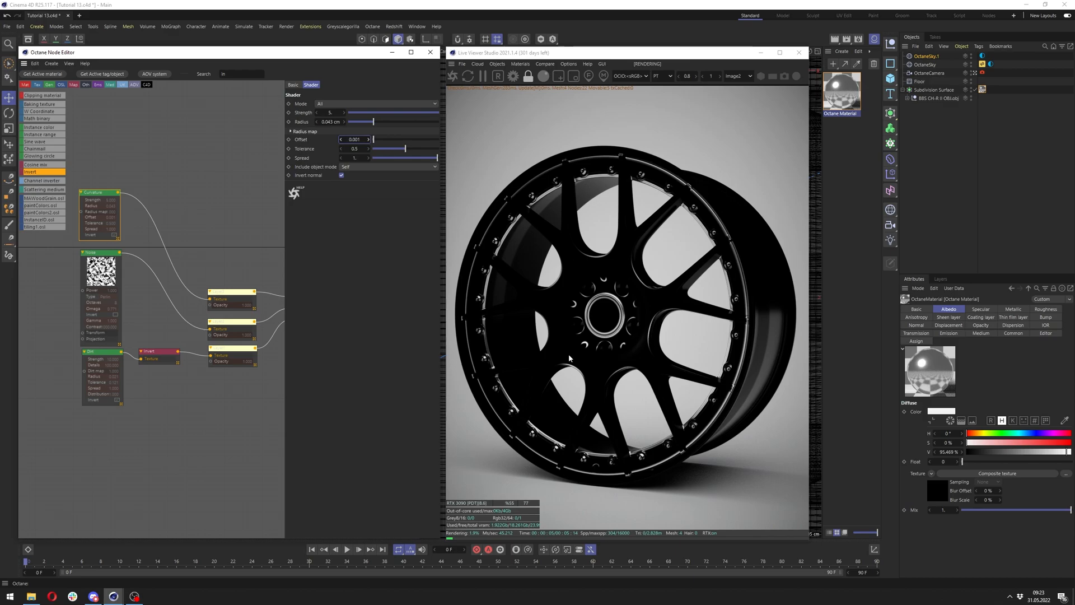
- Store the current render buffer in the Live Viewer for comparison
left_click(544, 62)
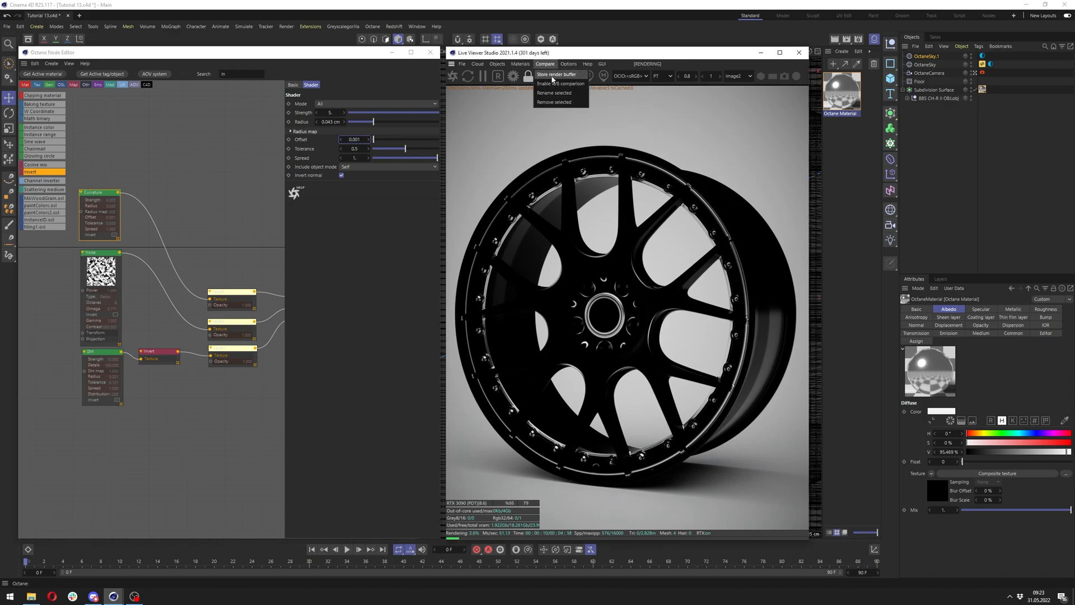
left_click(555, 74)
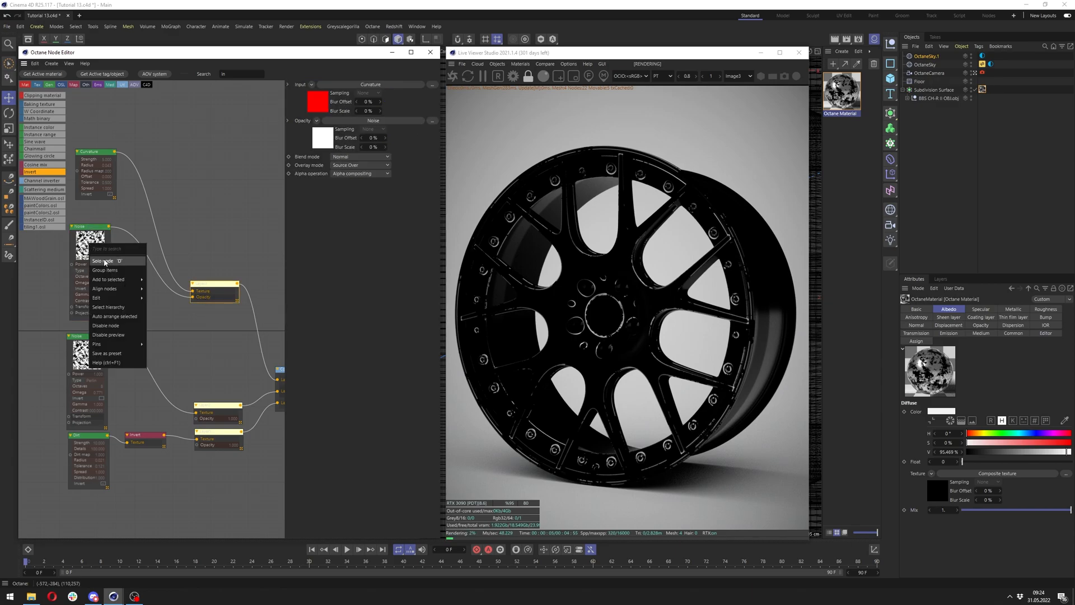
left_click(104, 261)
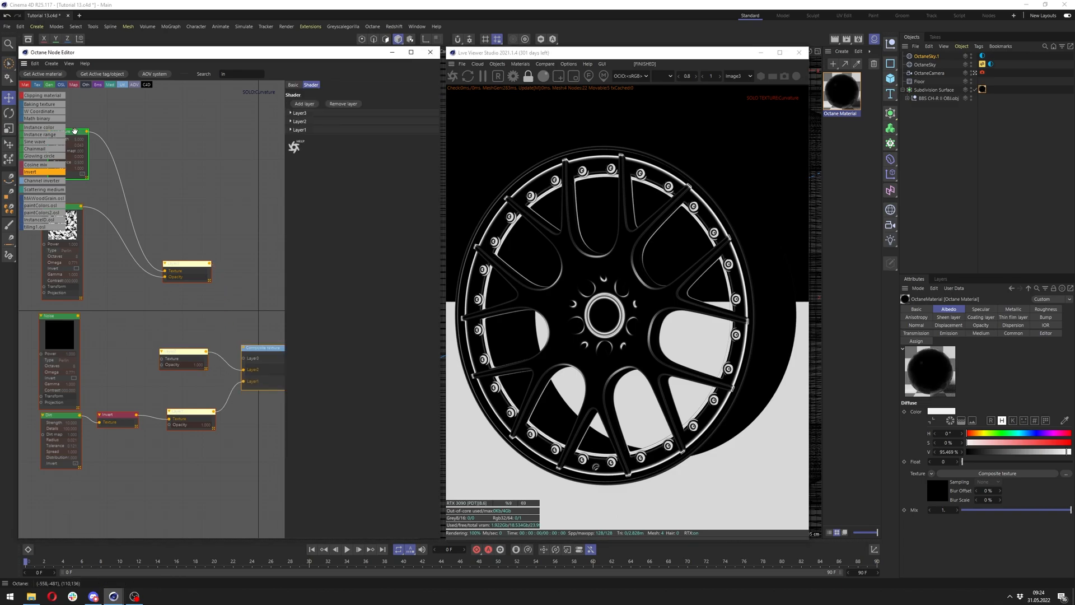
left_click(306, 102)
type("f")
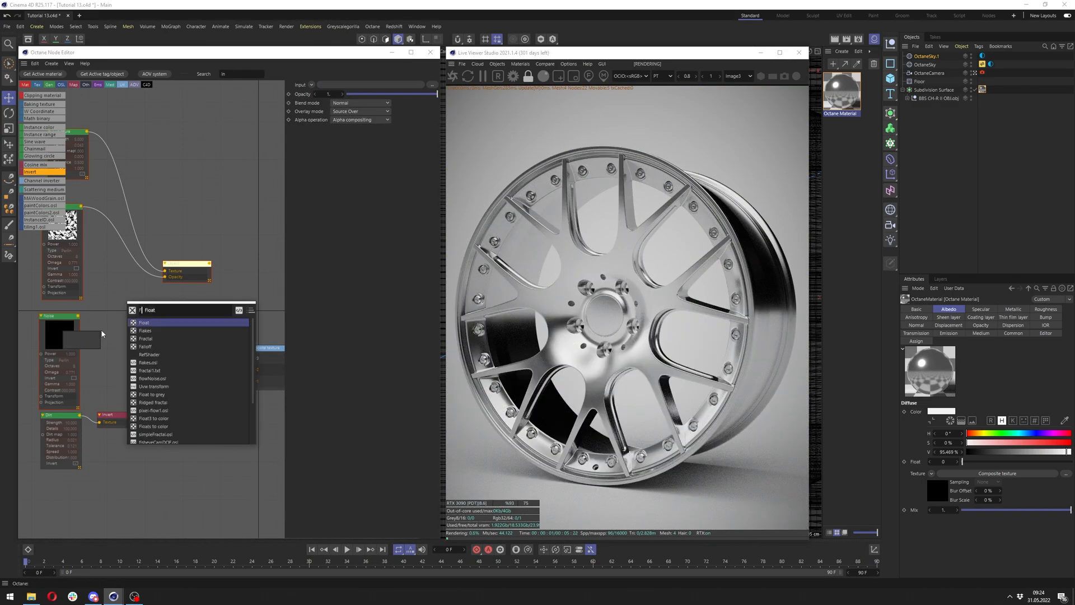
left_click(145, 322)
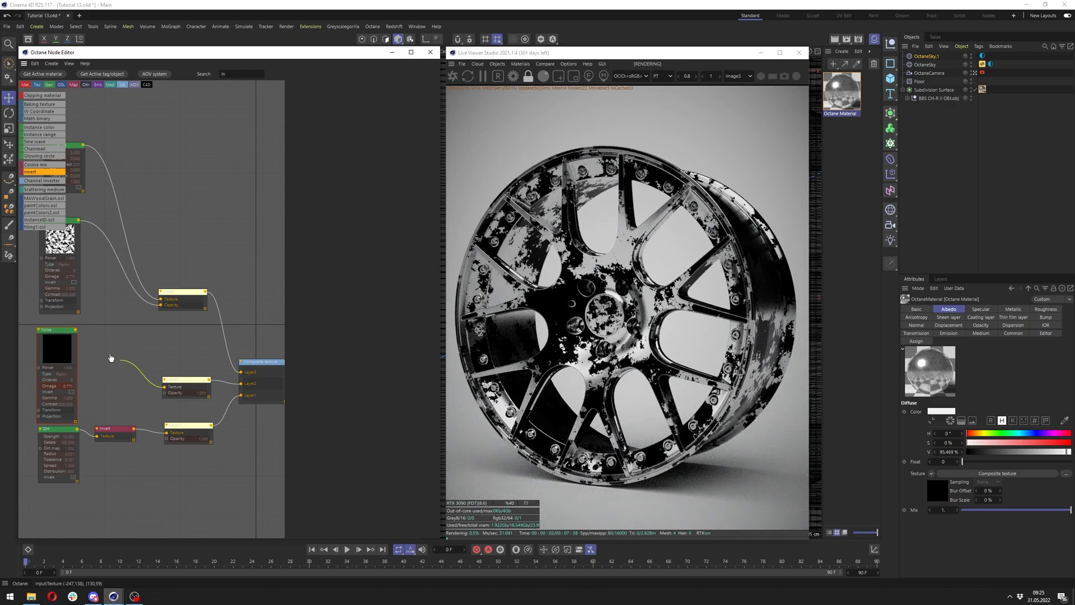
left_click(184, 387)
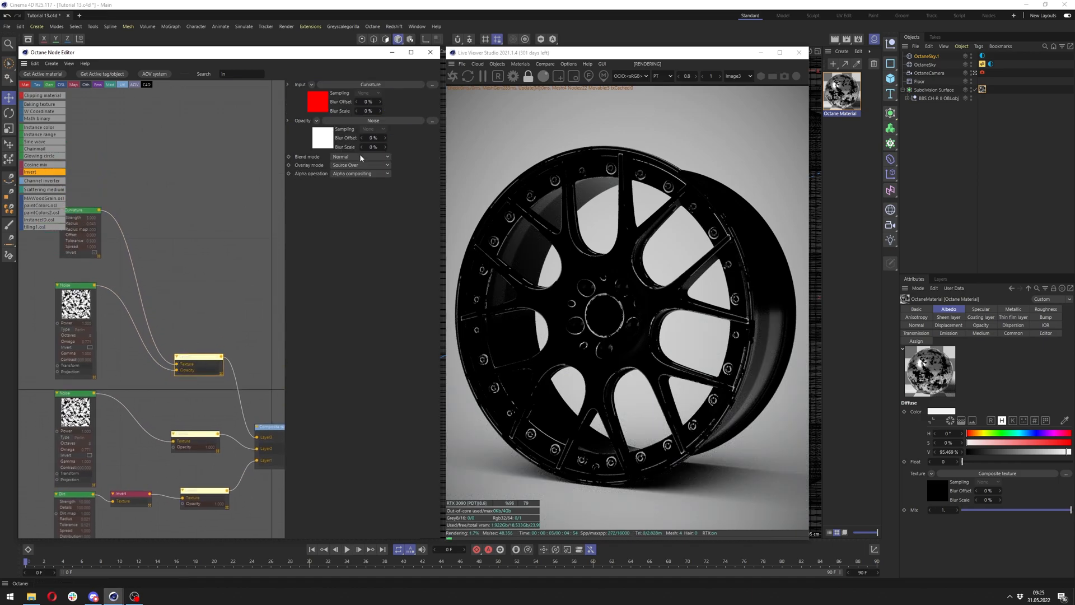
- Switch the curvature layer's blend mode from Multiply to Add, then bring up the first Noise node
left_click(359, 156)
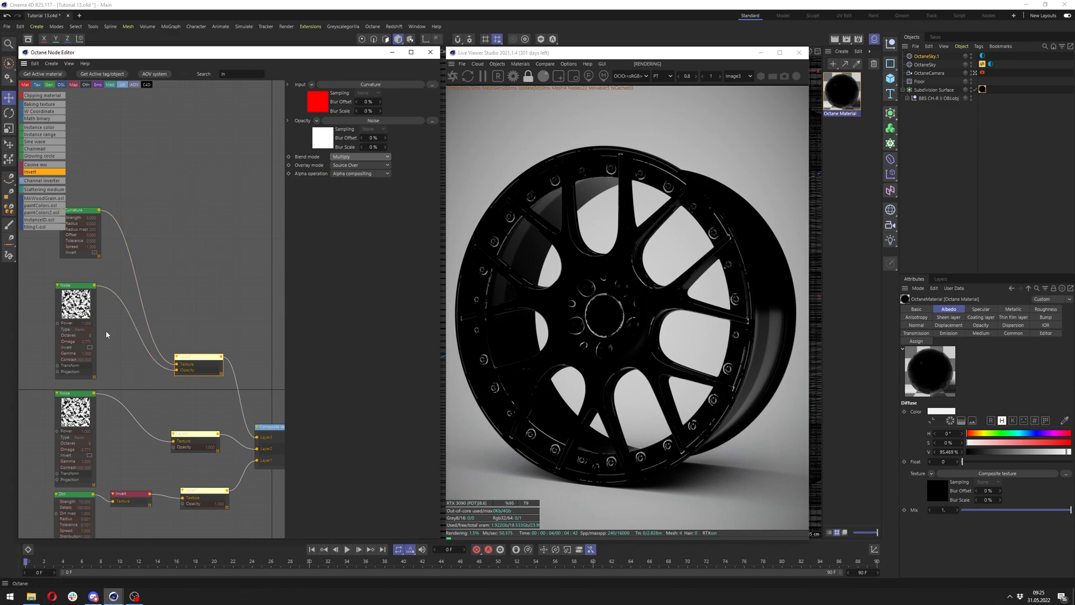
mouse_move(72, 310)
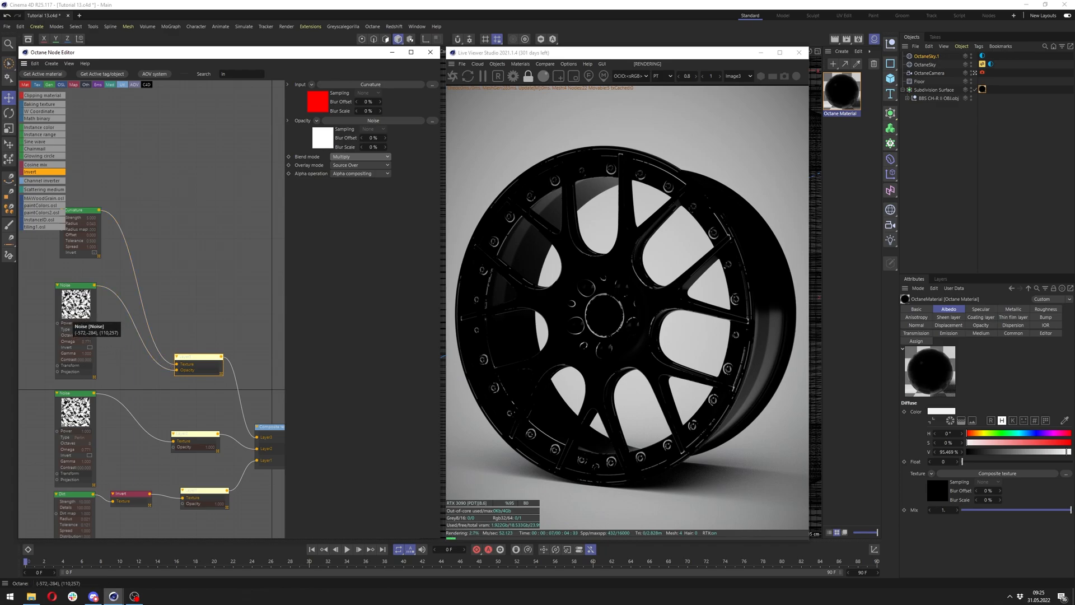
left_click(360, 156)
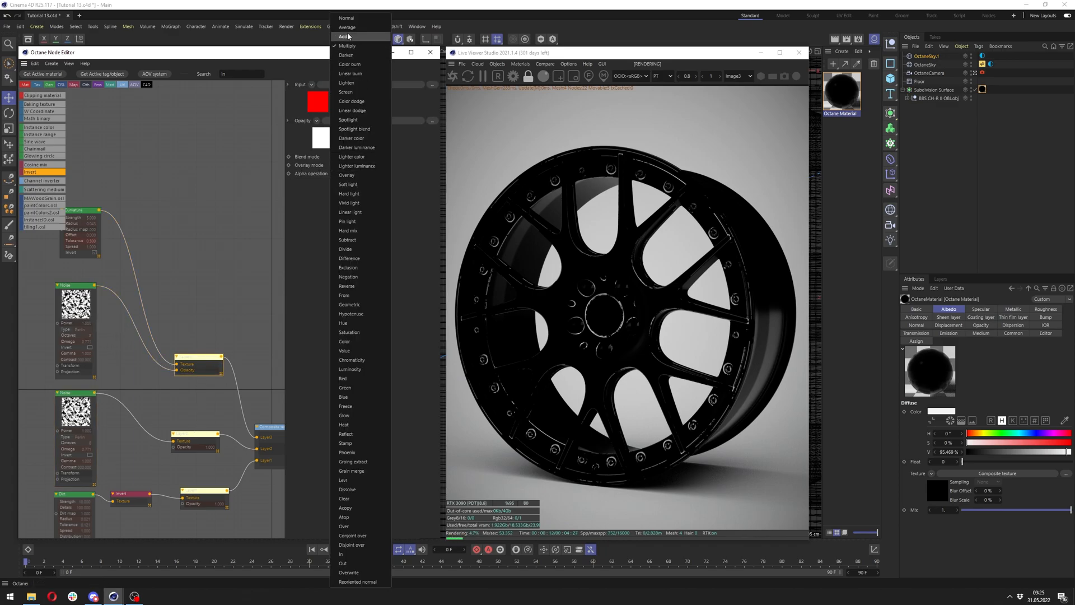
left_click(343, 36)
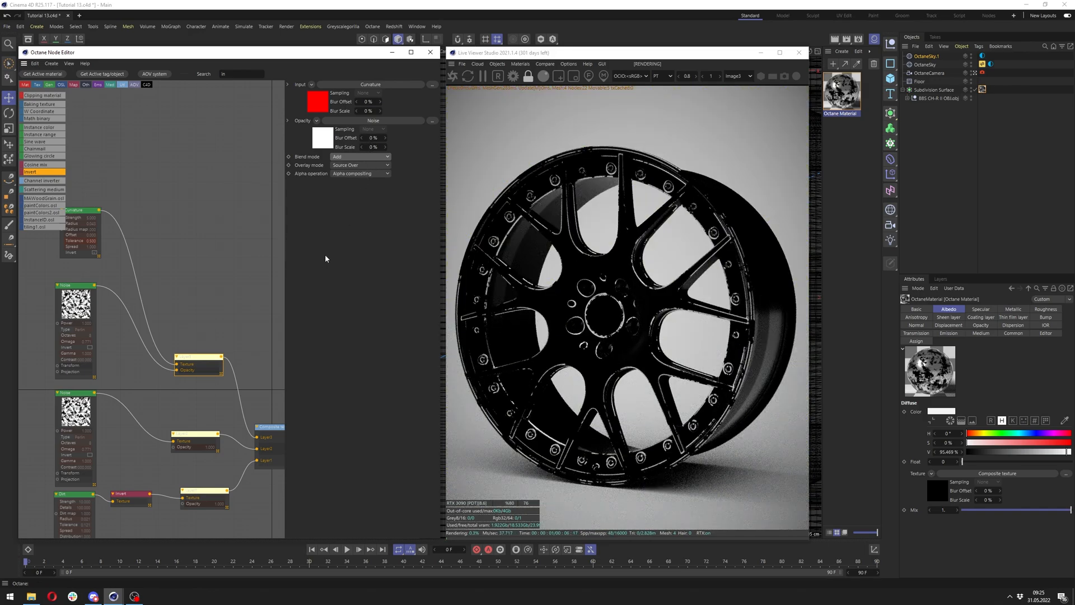
right_click(75, 301)
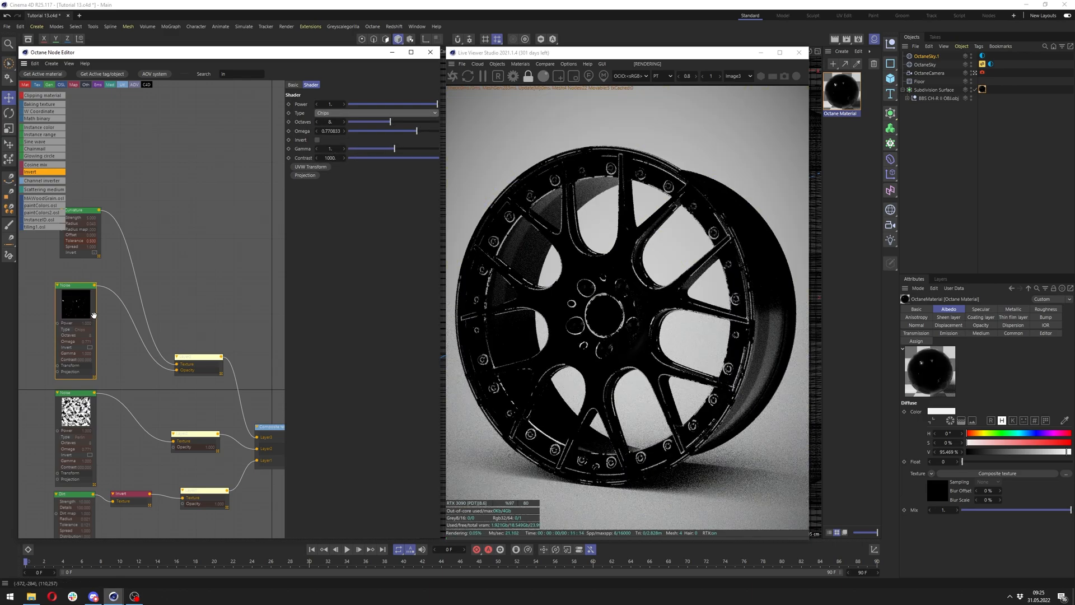
- Raise the chips Noise gamma and retune the Curvature radius to about 0.094 cm
left_click_drag(349, 149, 402, 149)
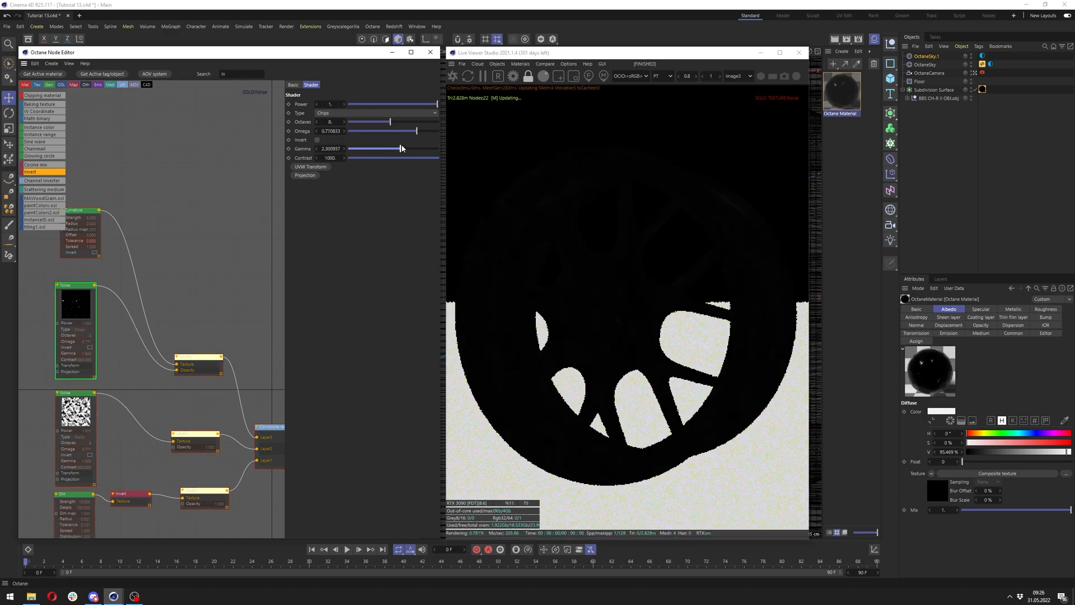
left_click_drag(401, 149, 385, 149)
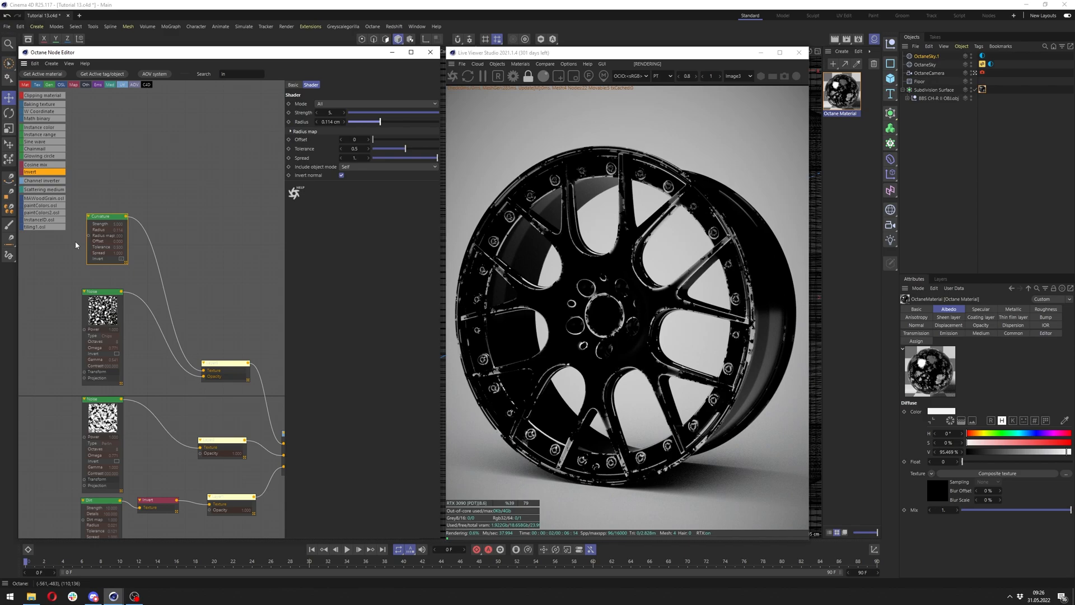
left_click_drag(367, 121, 380, 121)
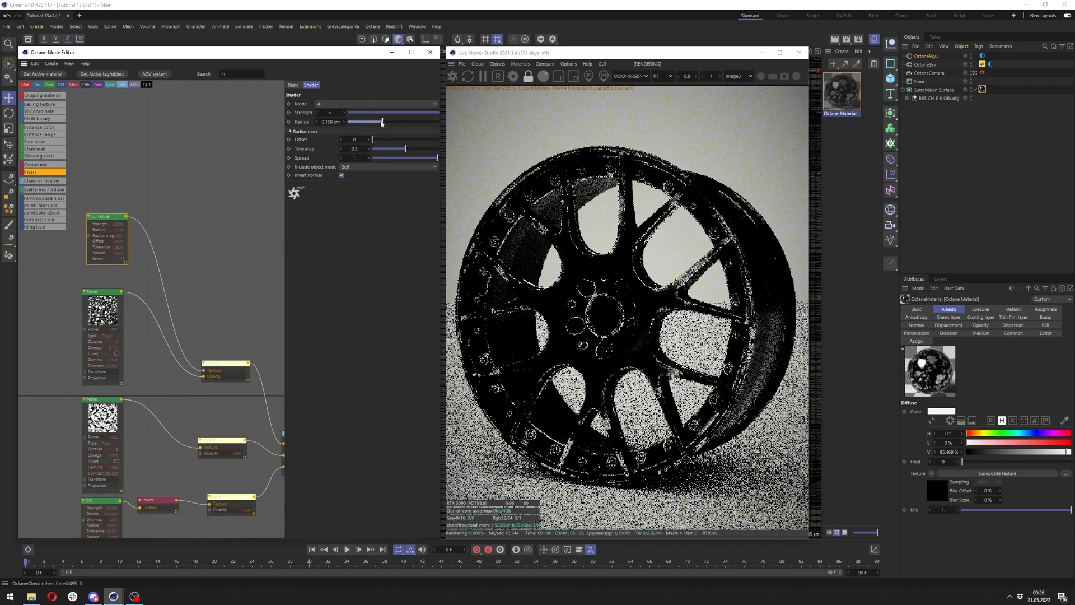
left_click_drag(381, 122, 378, 122)
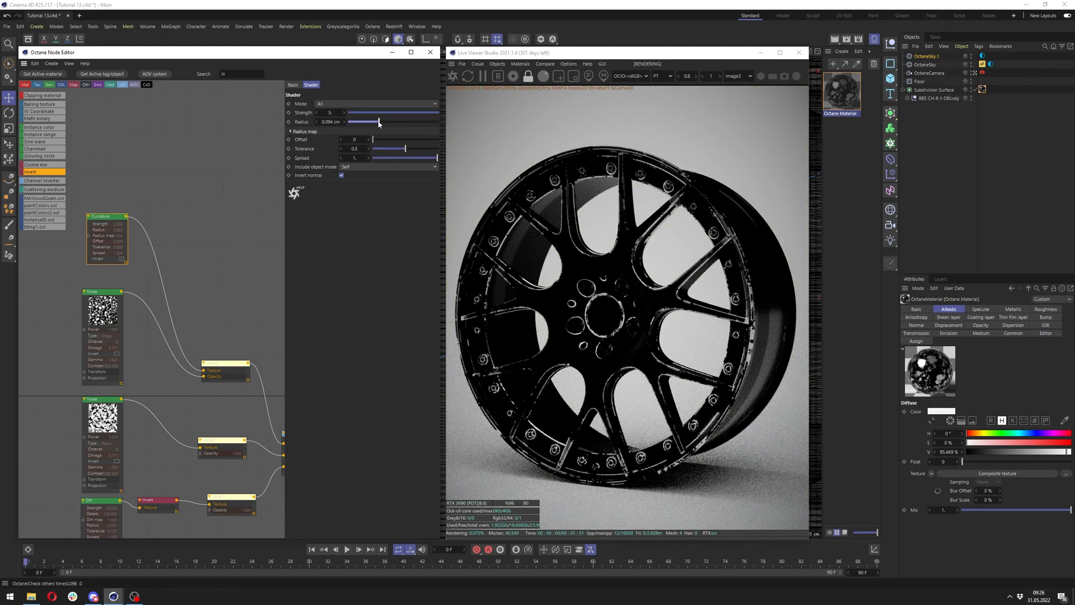
left_click_drag(378, 121, 384, 121)
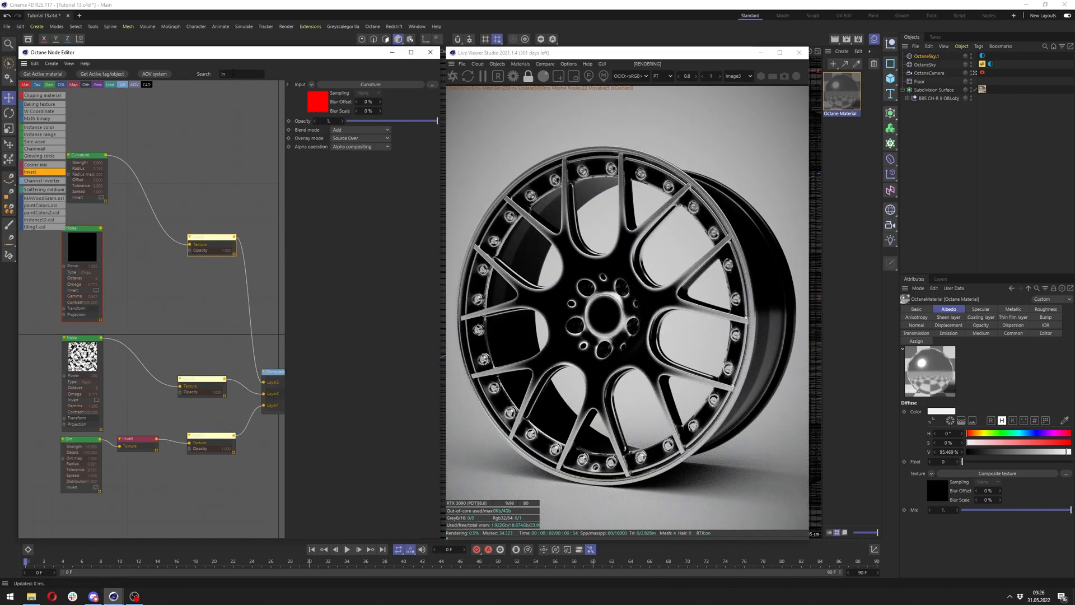
- Search the node list for a Multiply node to combine Curvature and Noise
type("mu")
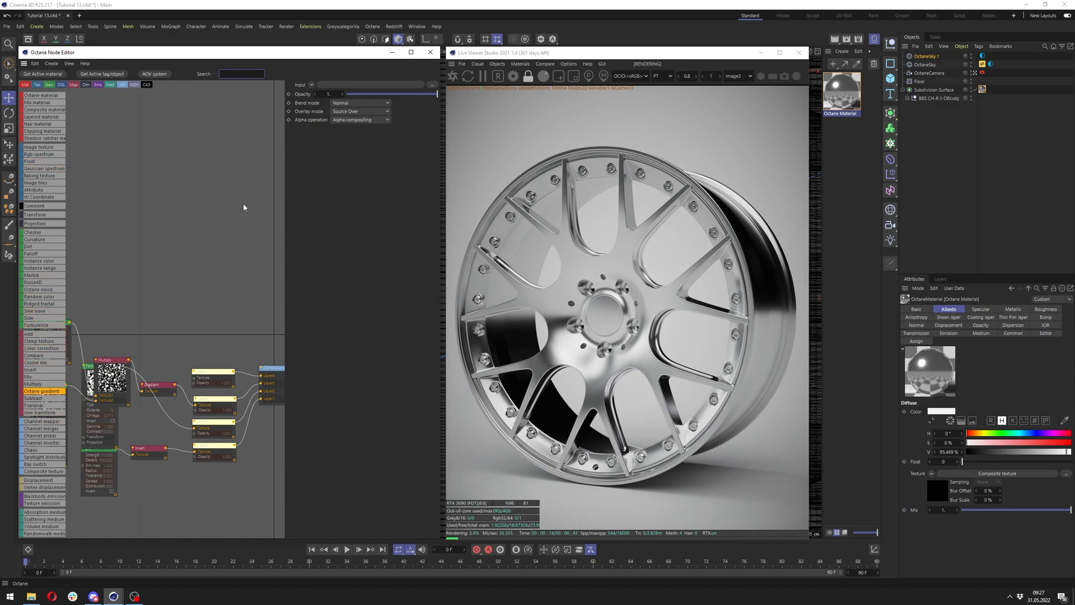
- Reopen the material's node graph and drop in a Hagelslag sprinkle texture for scratches
left_click(430, 52)
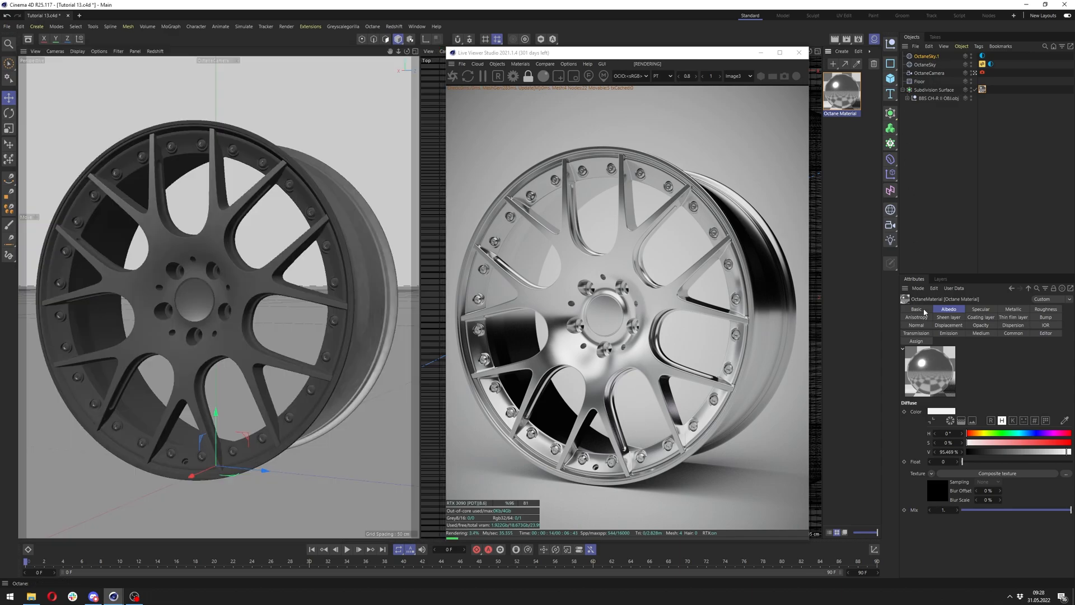
left_click(916, 309)
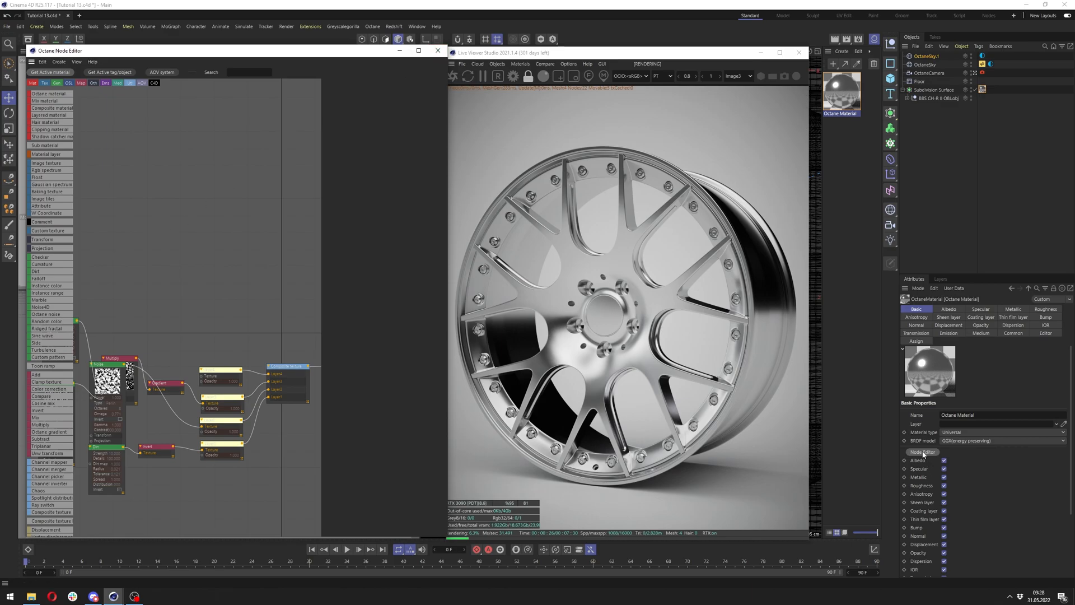
left_click(48, 356)
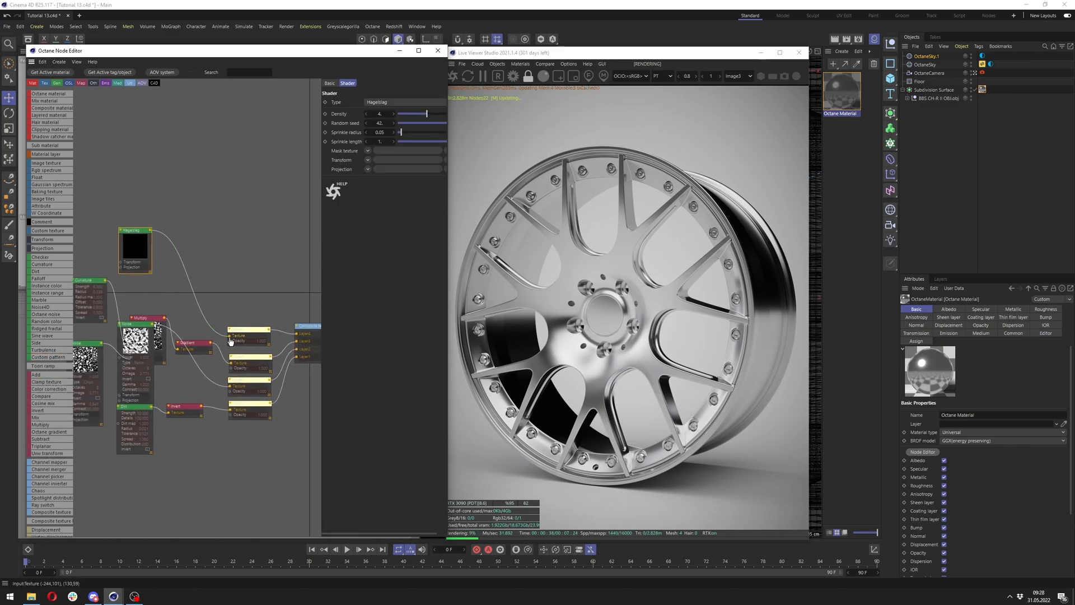
- Wire Hagelslag into its own composite layer with Density 2 and Sprinkle radius 0.001
right_click(135, 239)
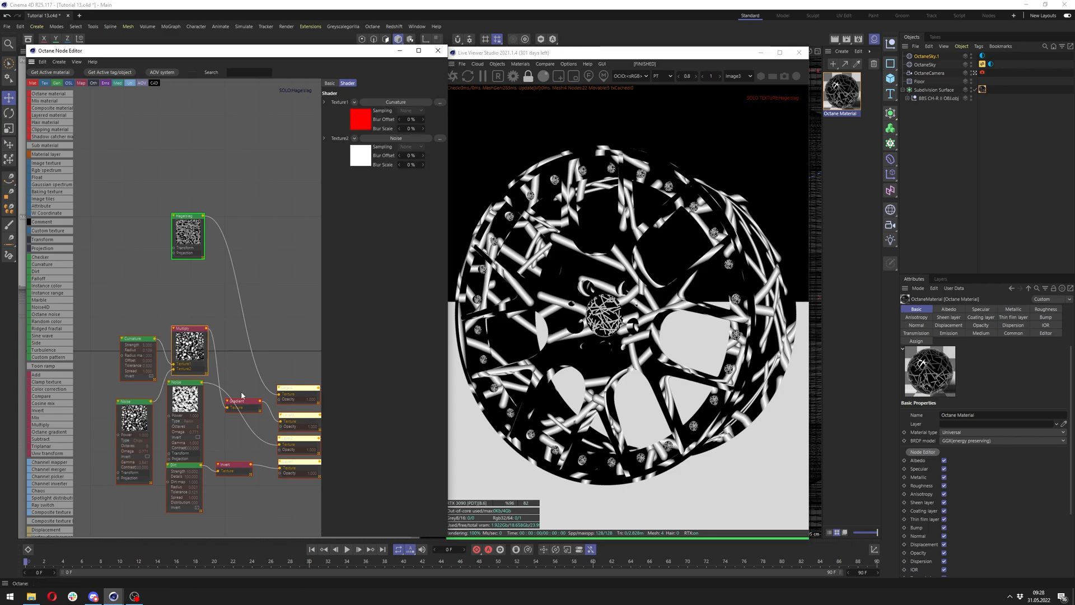
left_click(187, 237)
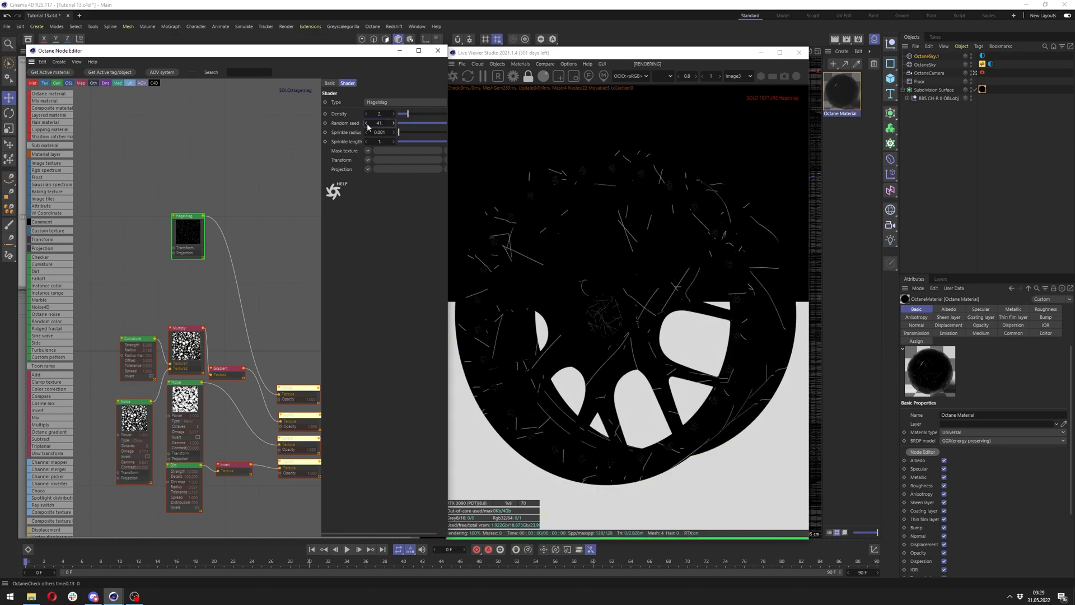
left_click(368, 123)
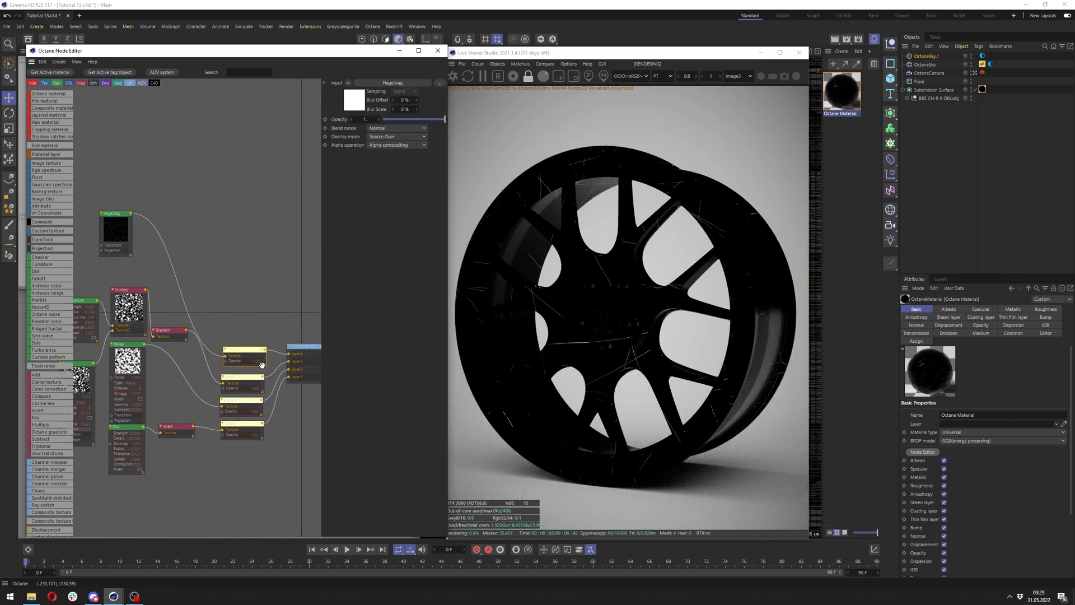
- Blend the Hagelslag layer with Add and insert an Octane gradient before the material
left_click(396, 128)
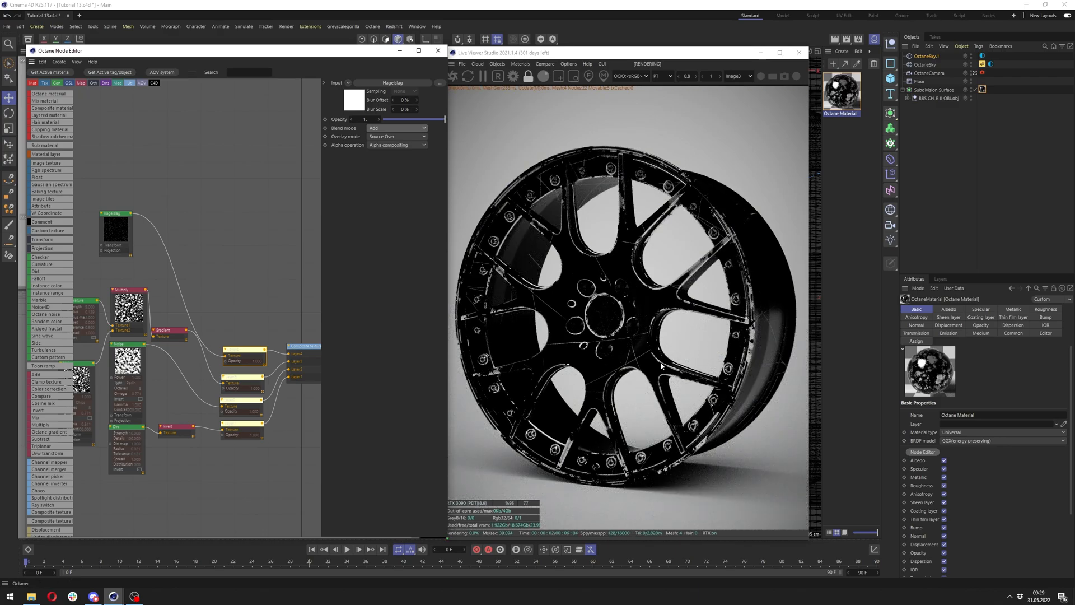
mouse_move(598, 359)
type("grad")
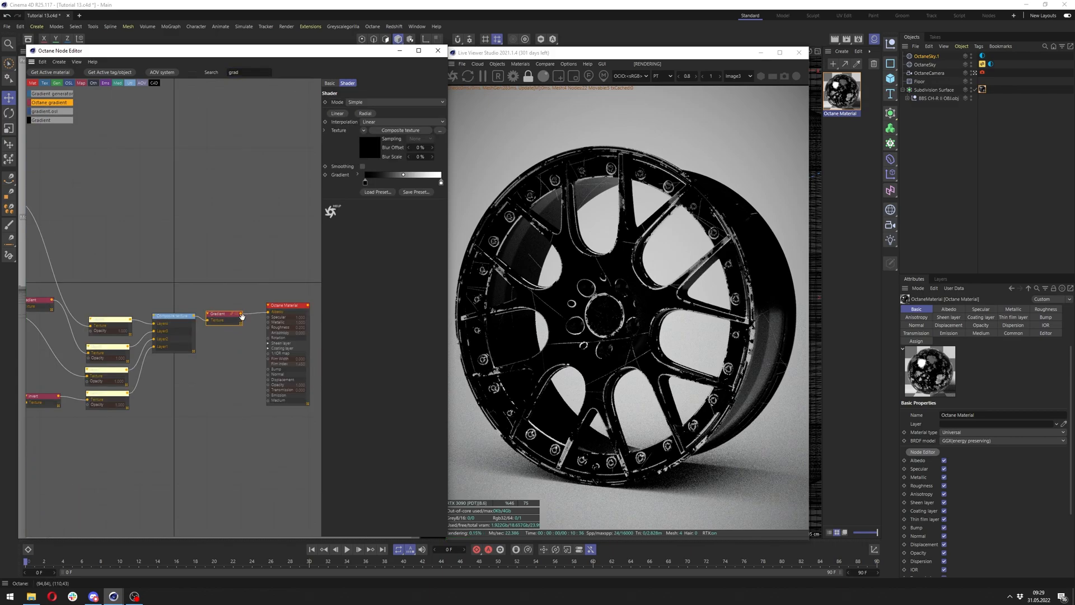
double_click(365, 182)
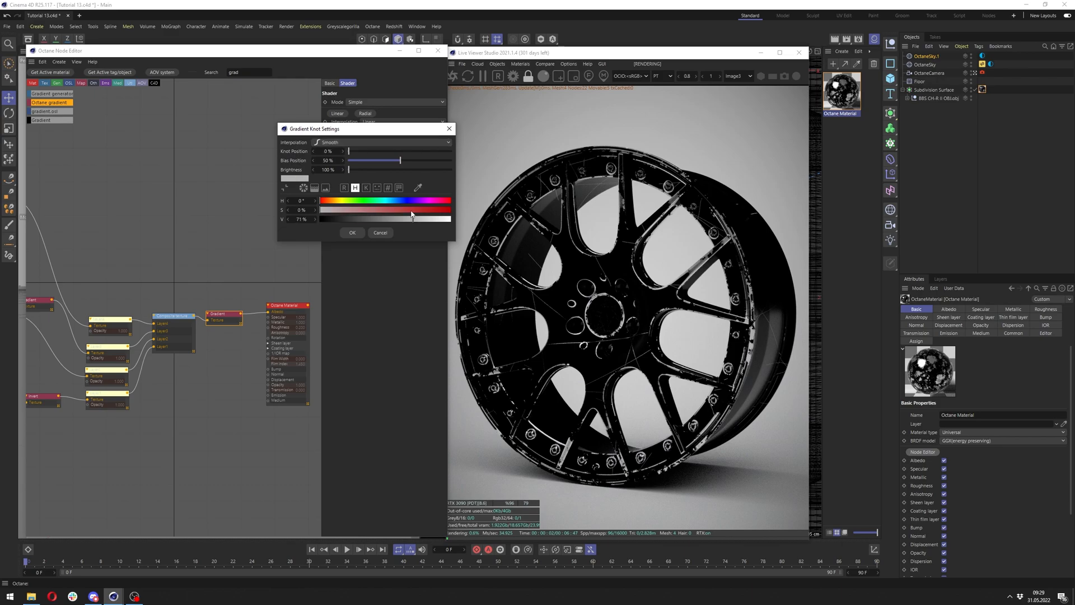
- Add a red RgbSpectrum colour layer to the composite with Lighten blending
left_click(352, 233)
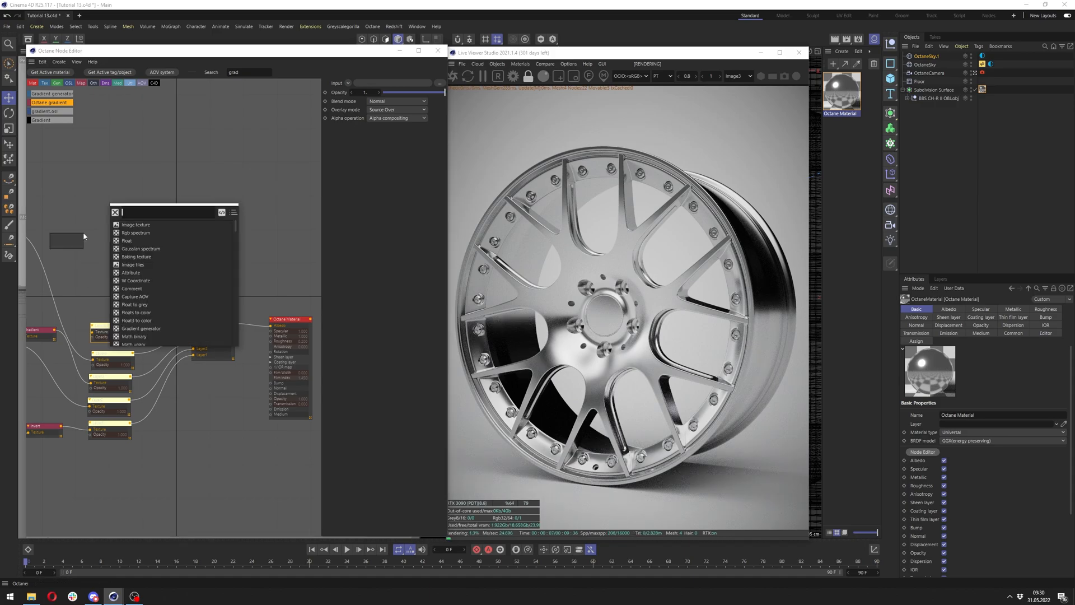
left_click(136, 233)
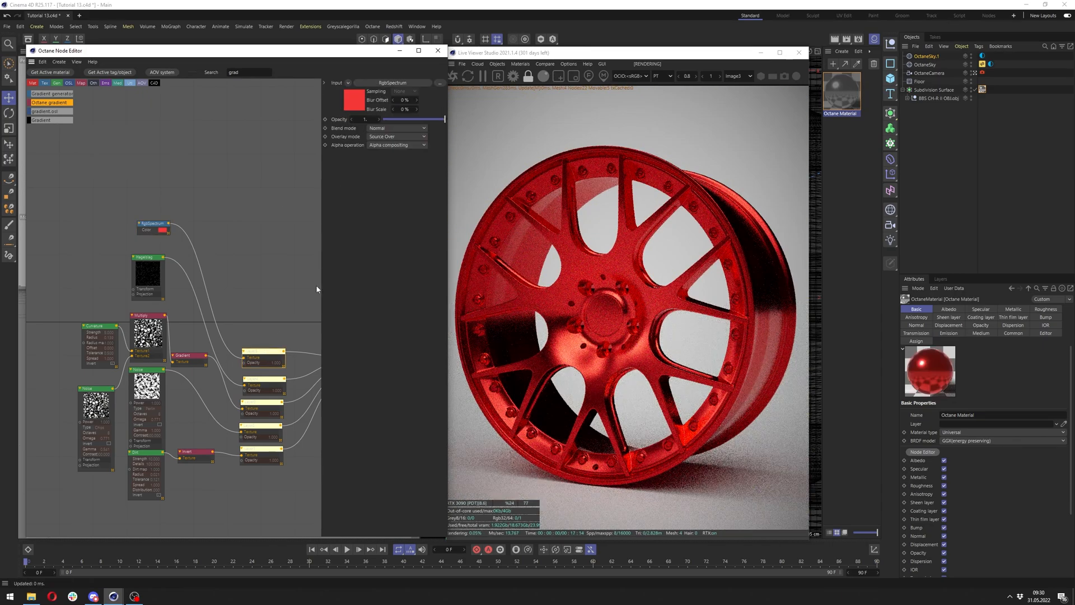
left_click(396, 127)
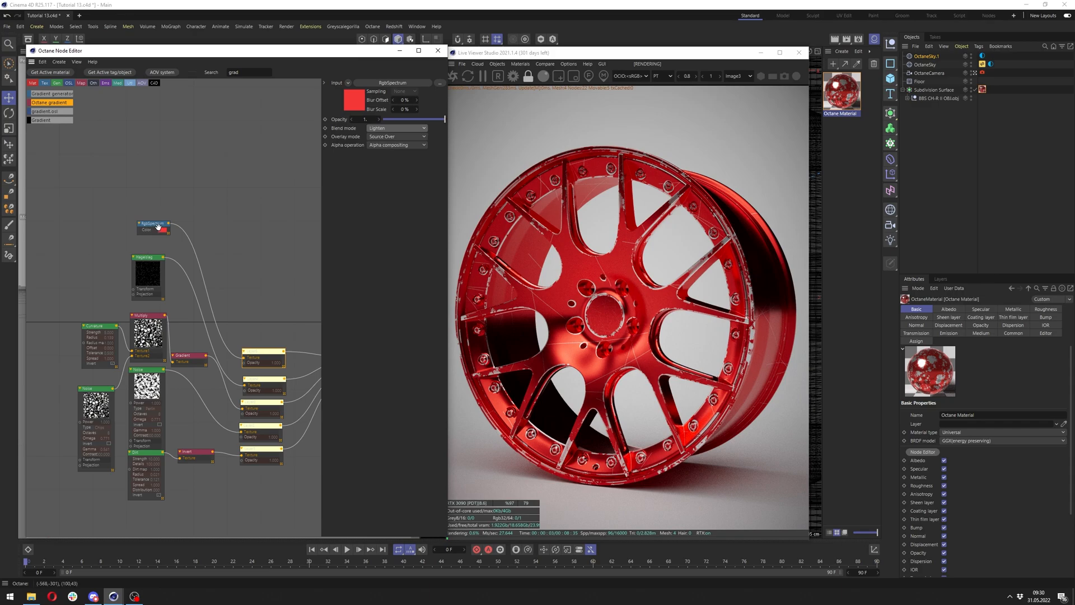
left_click(153, 227)
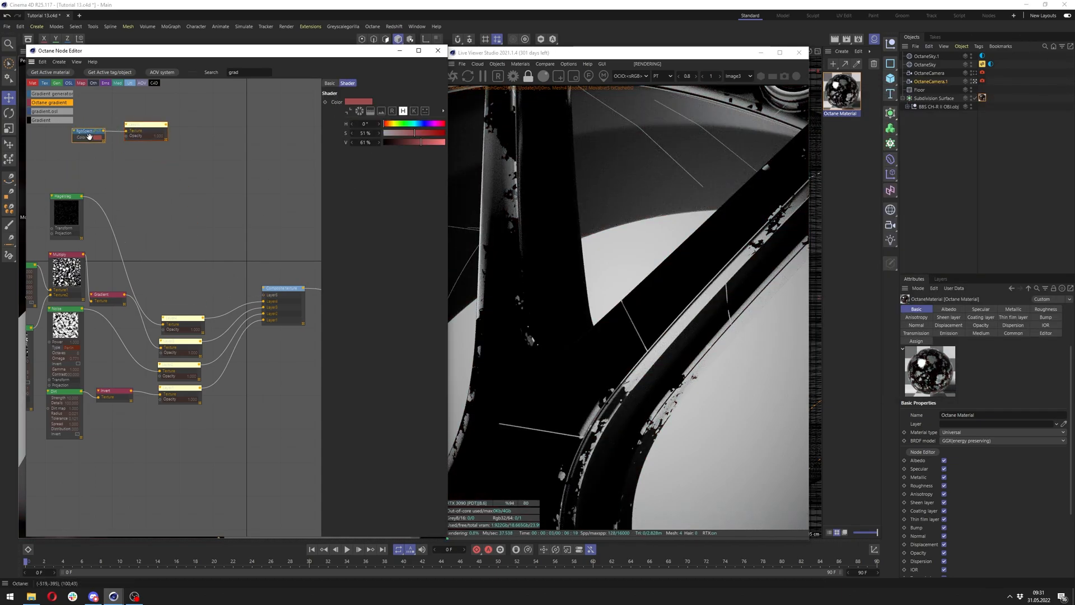
- Set the scratch layer to Add blending with opacity about 0.455
left_click(65, 149)
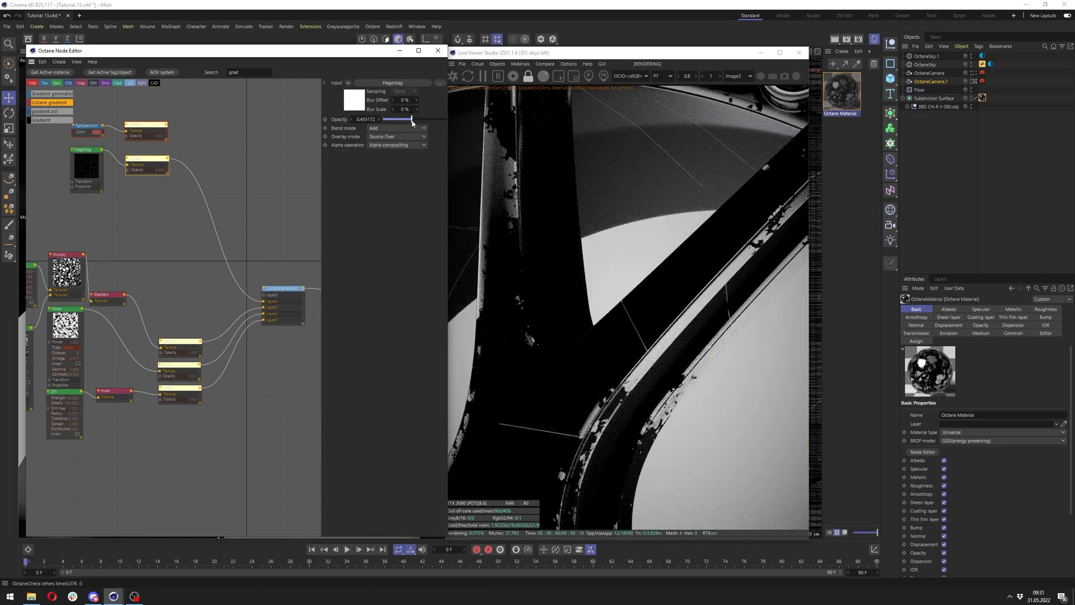
left_click_drag(411, 120, 405, 120)
type("Noise")
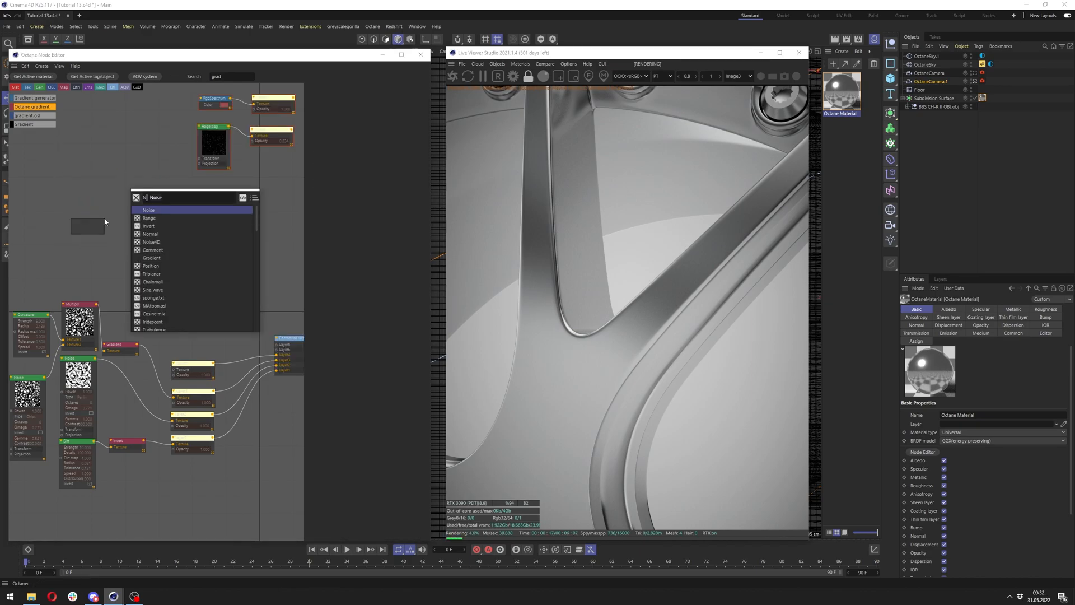
- Add a Voronoi Noise layer with raised octaves and contrast, blended with Color dodge
left_click(148, 209)
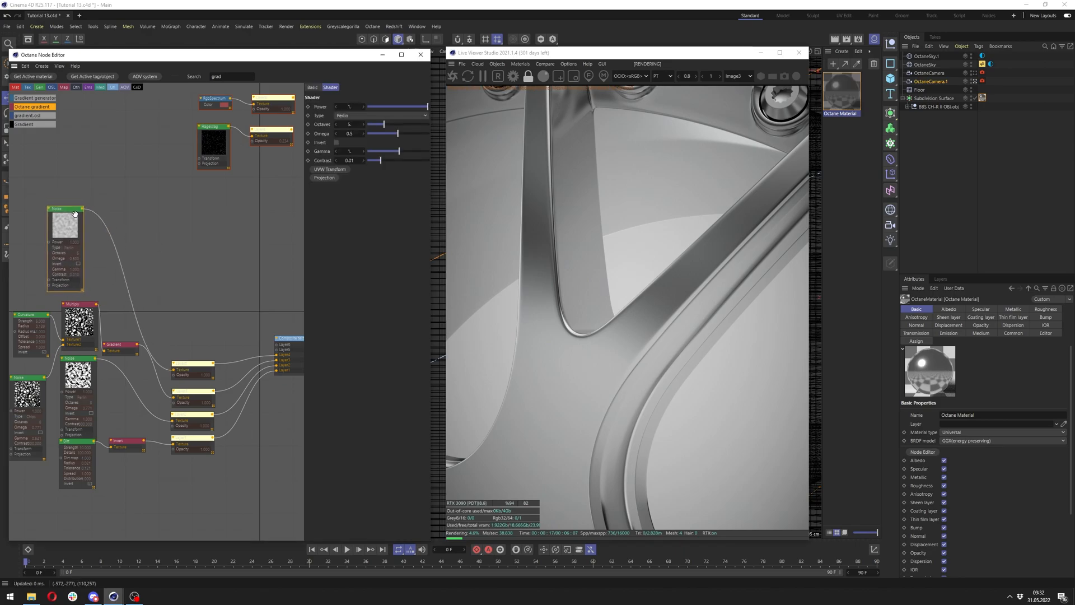
left_click(336, 131)
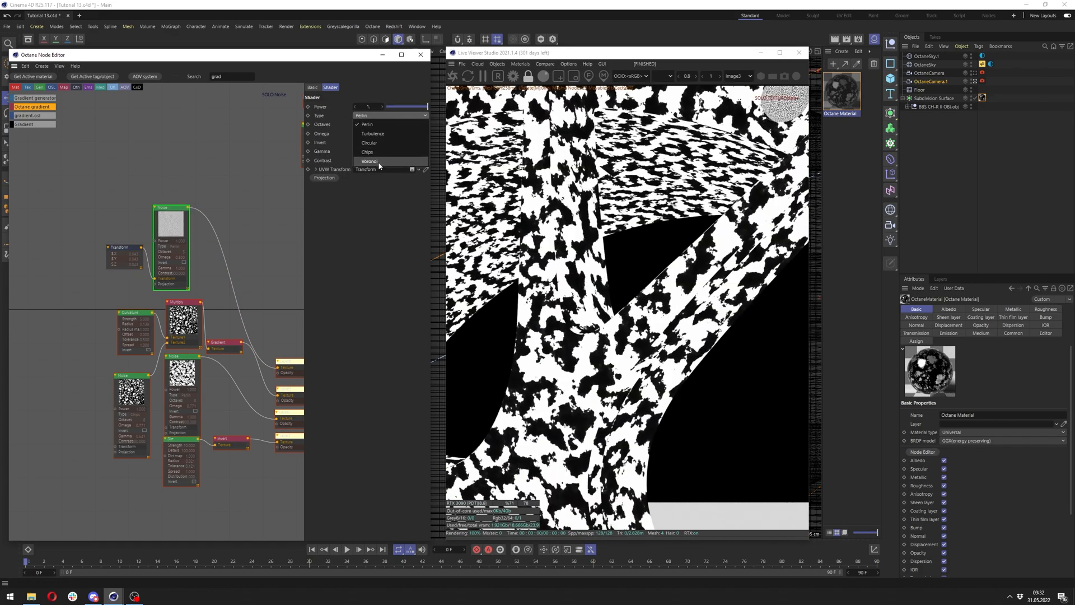
left_click(369, 161)
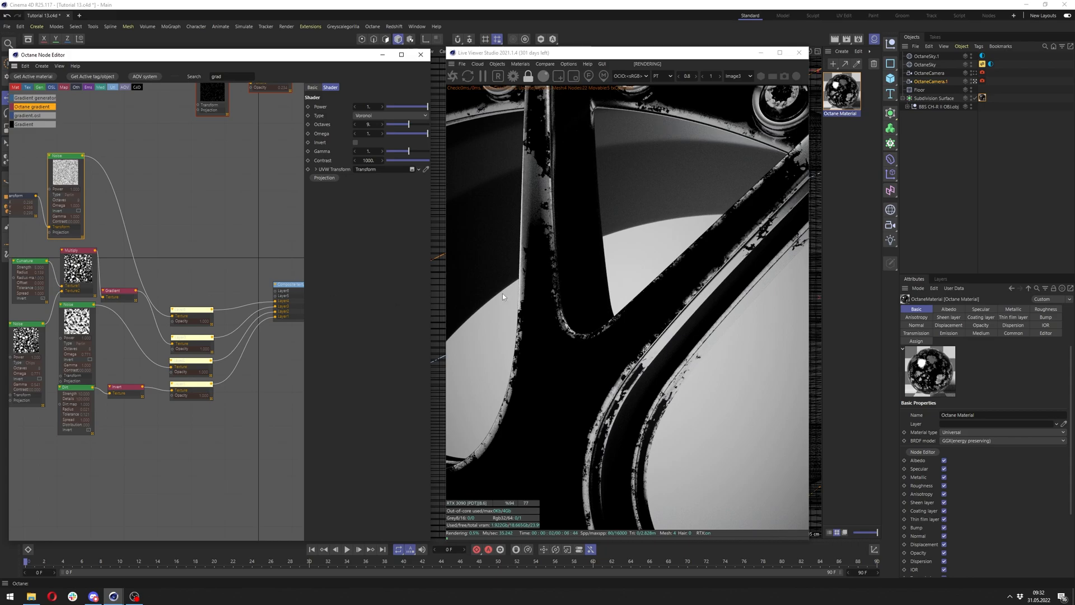
mouse_move(680, 227)
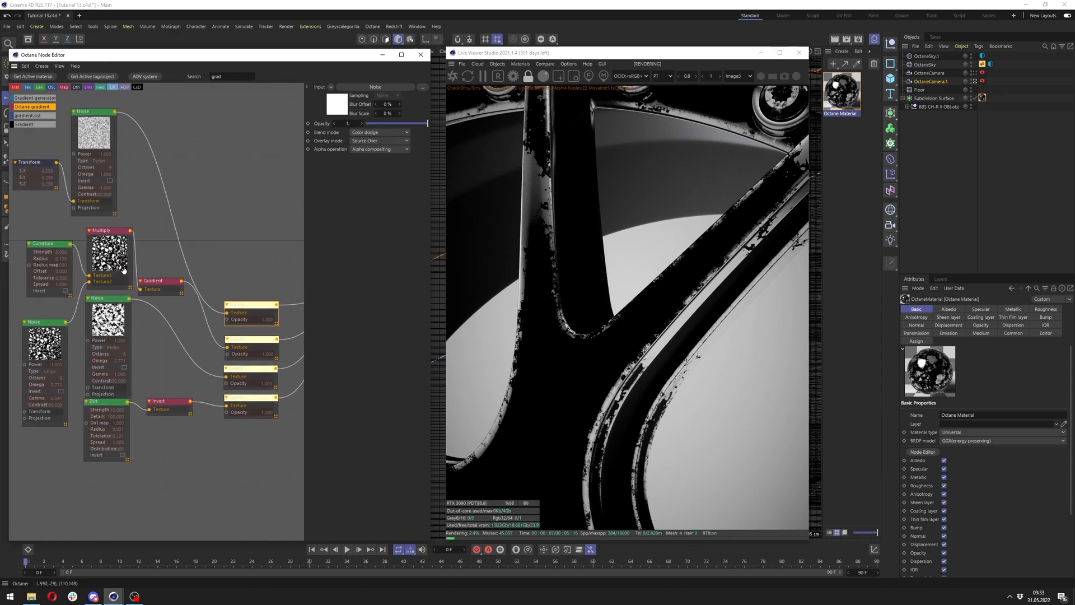
left_click(31, 245)
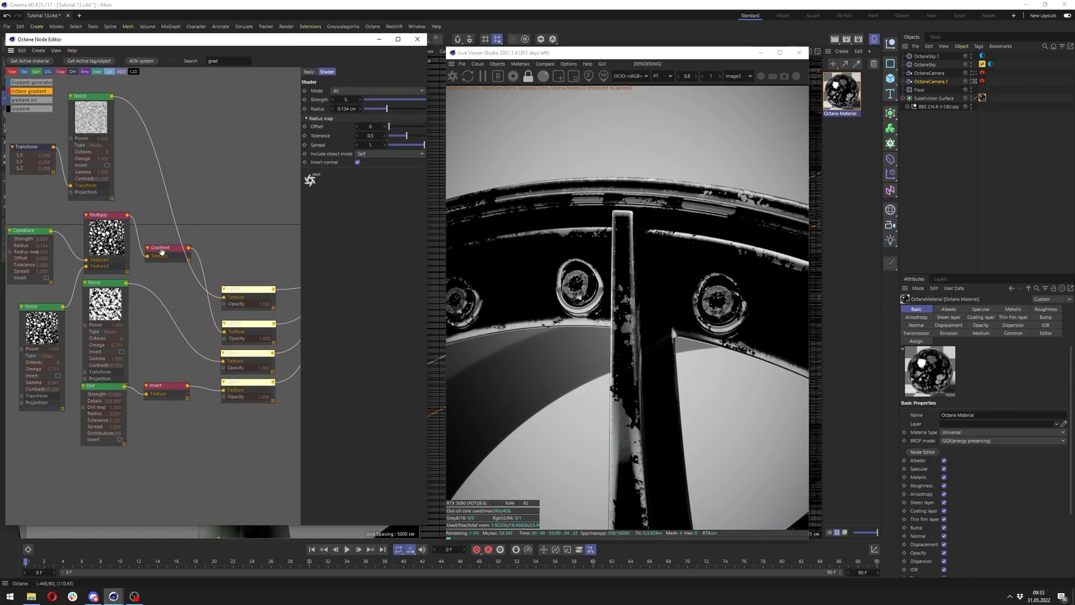
- Set the Chips noise UVW Transform uniform scale to about 0.264
left_click(163, 247)
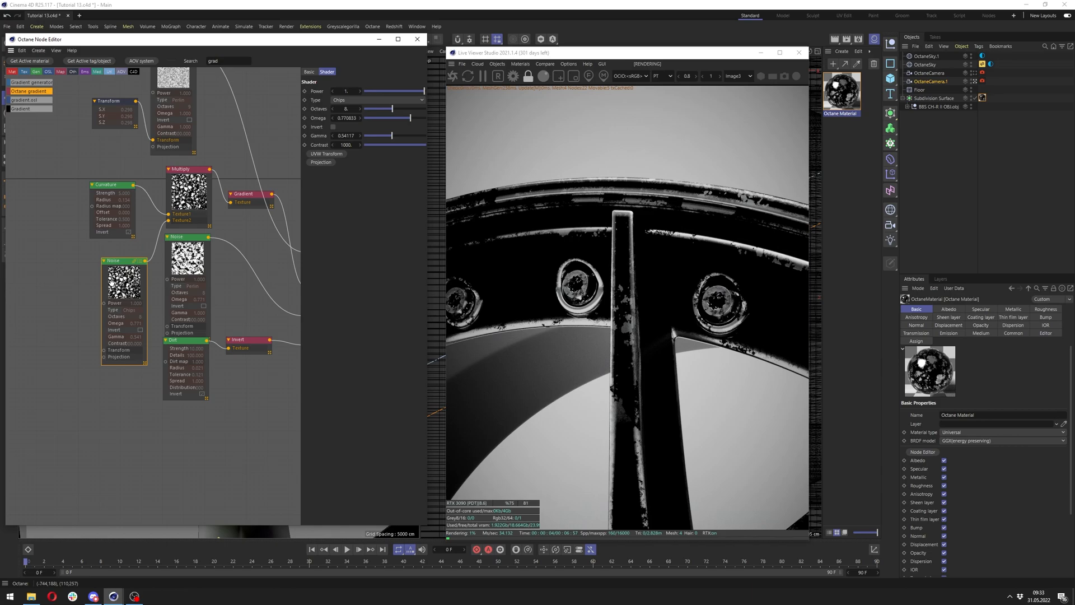
left_click(326, 153)
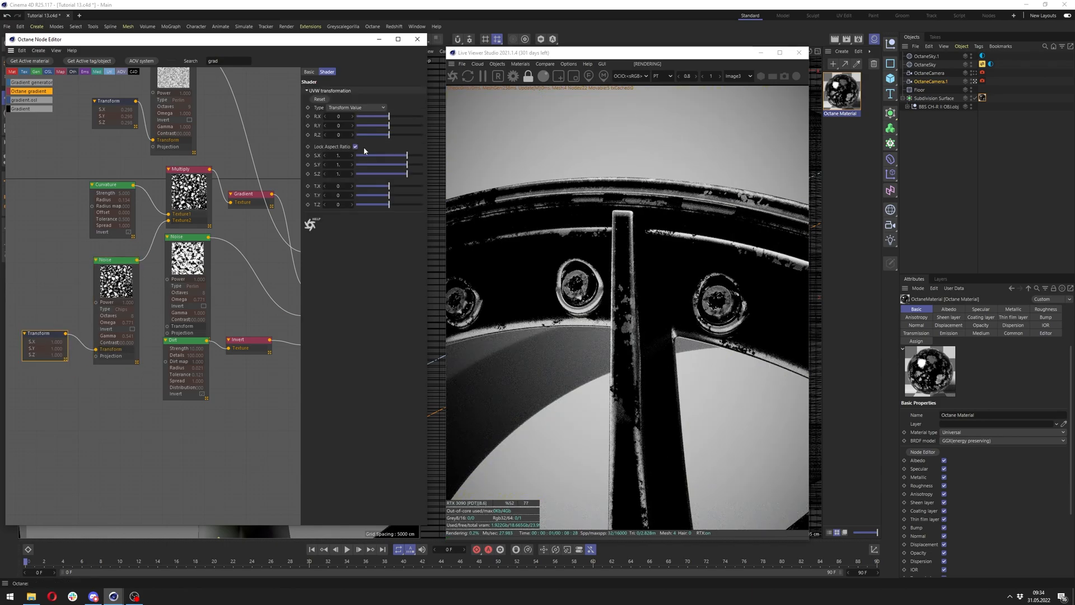
left_click(243, 194)
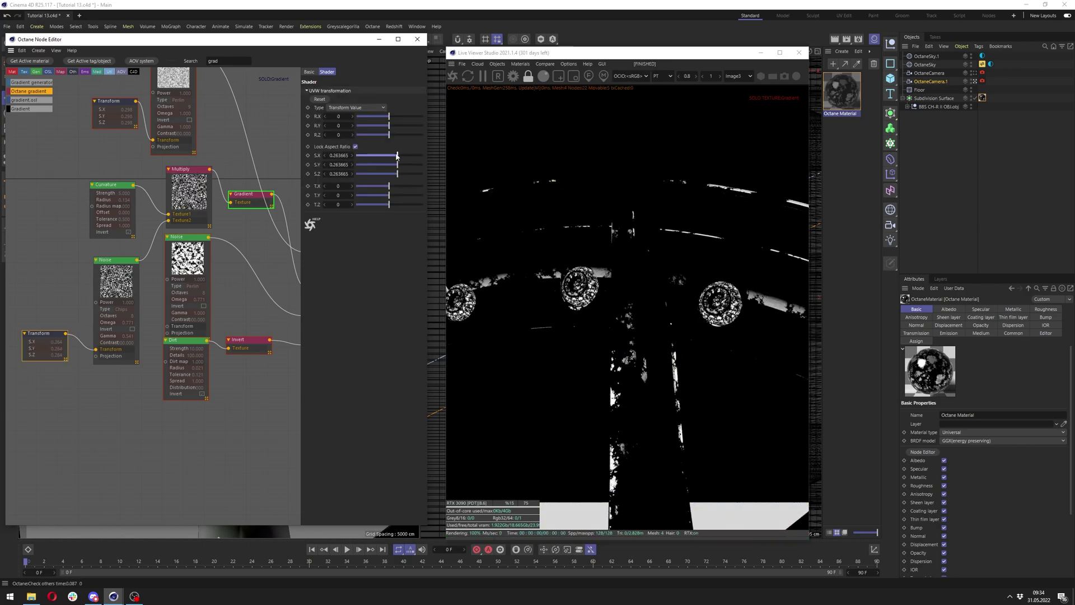
left_click(249, 194)
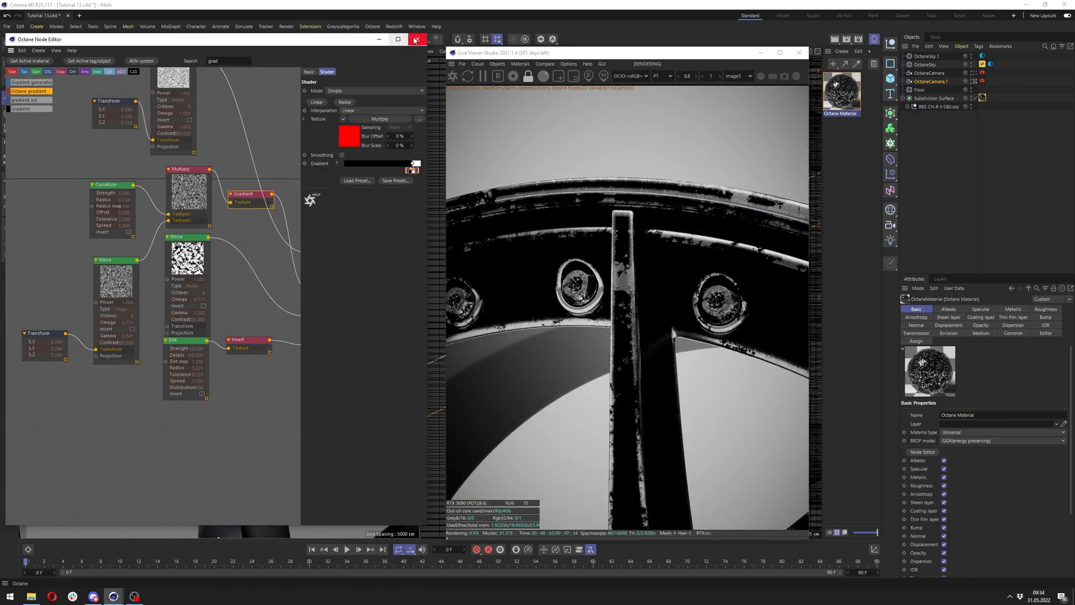
left_click(414, 39)
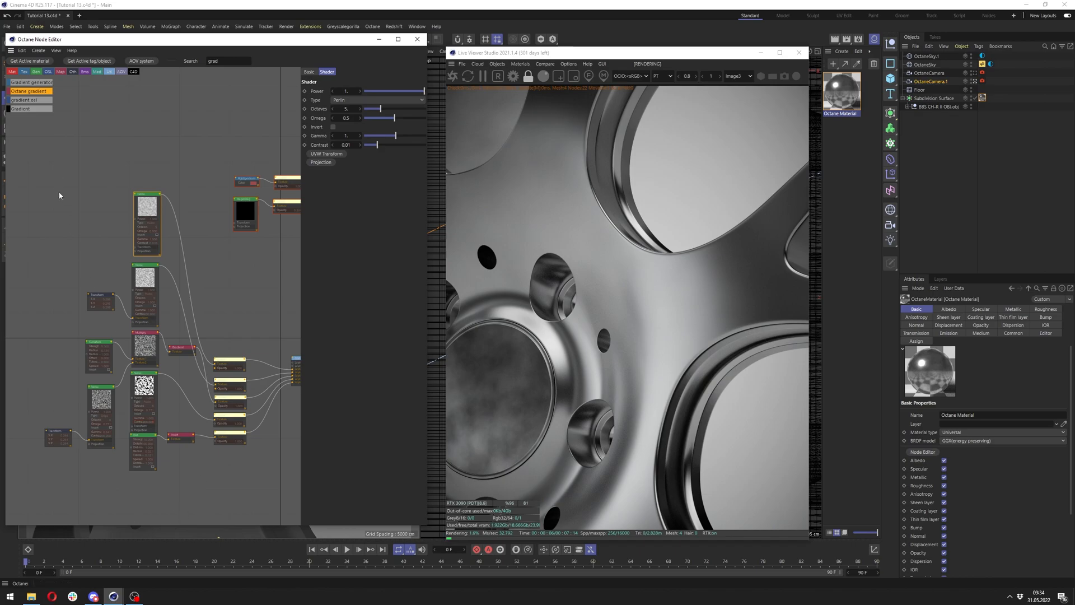
mouse_move(144, 203)
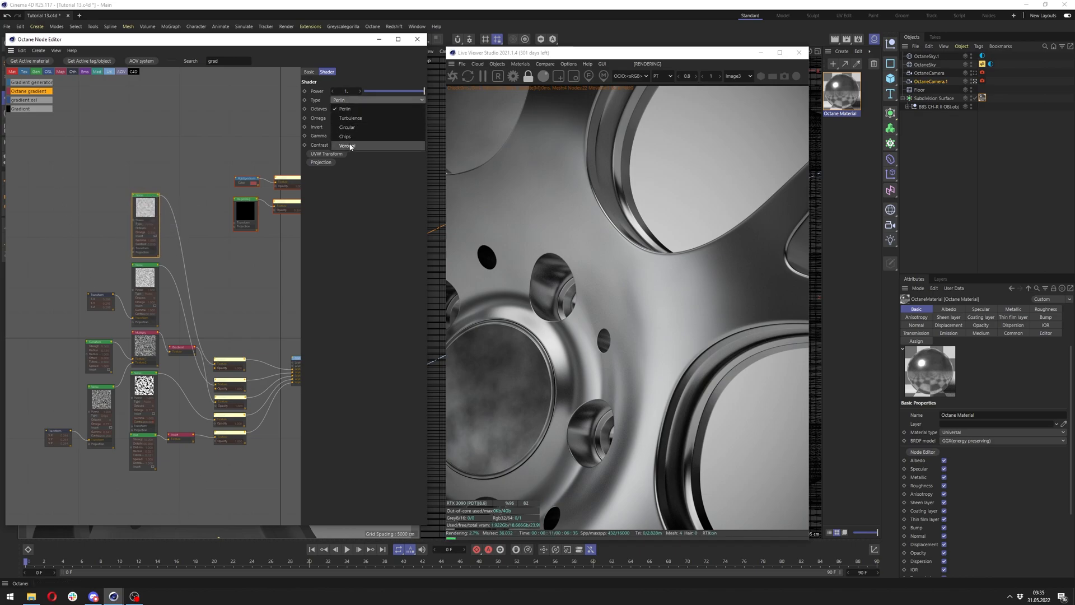
- Add a Chips-type Noise layer with Multiply blending and lowered Gamma
left_click(345, 136)
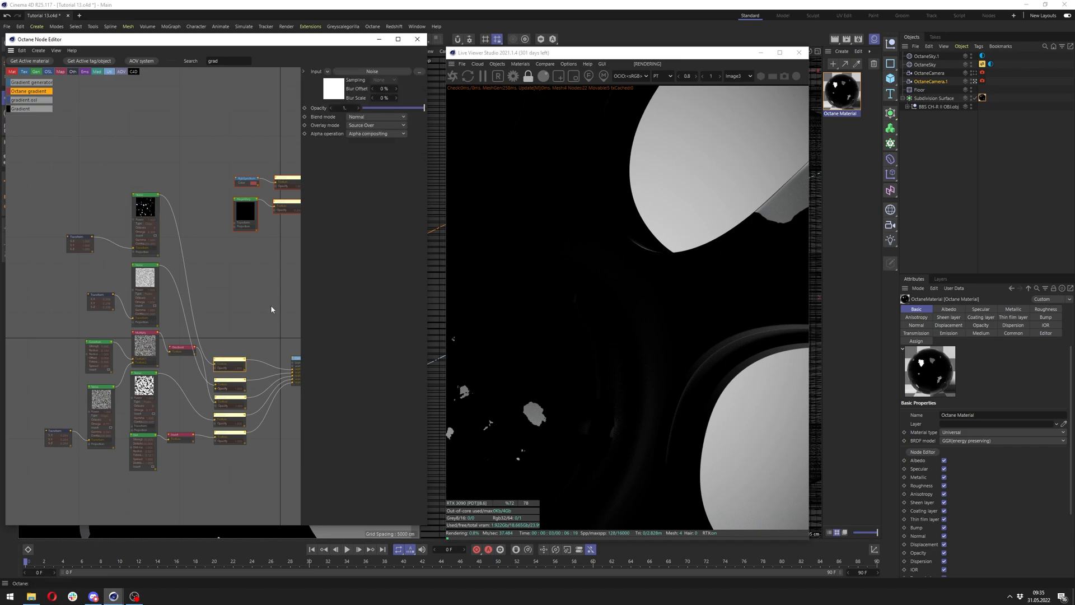
left_click(377, 116)
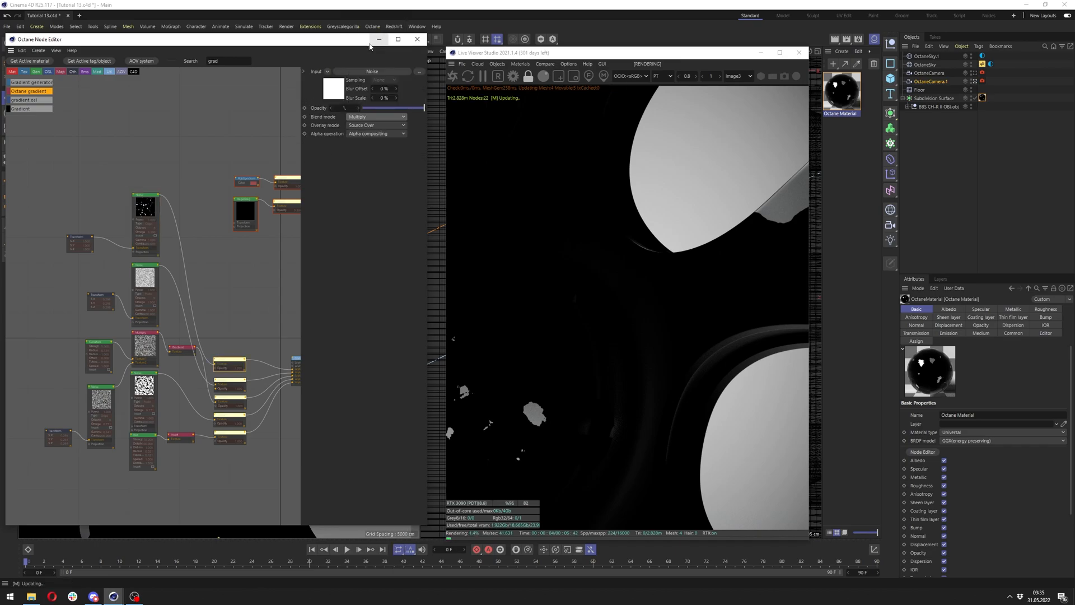
left_click(78, 244)
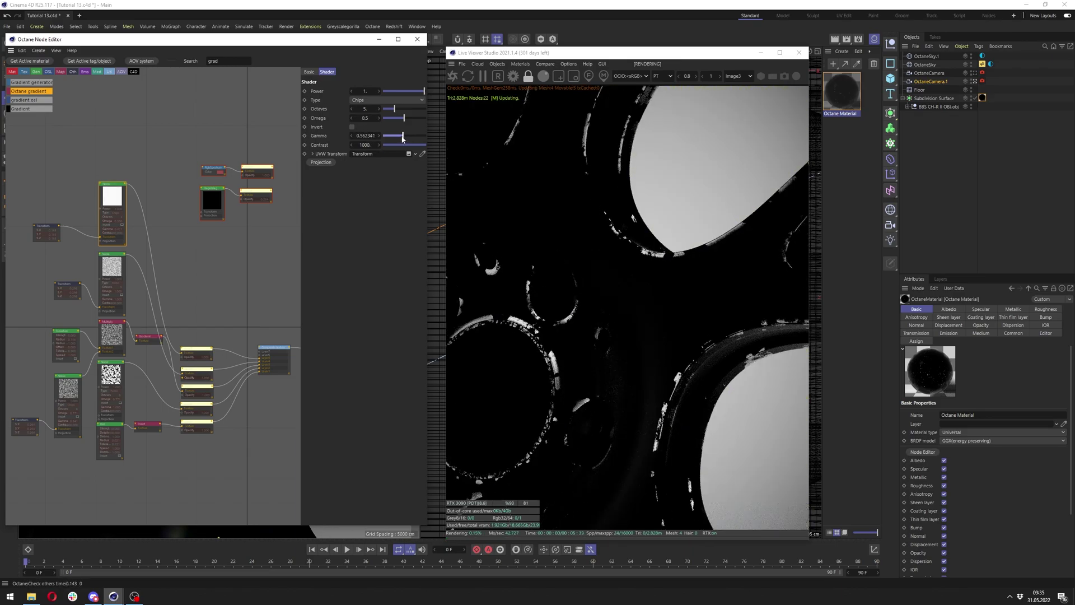
left_click_drag(404, 136, 401, 136)
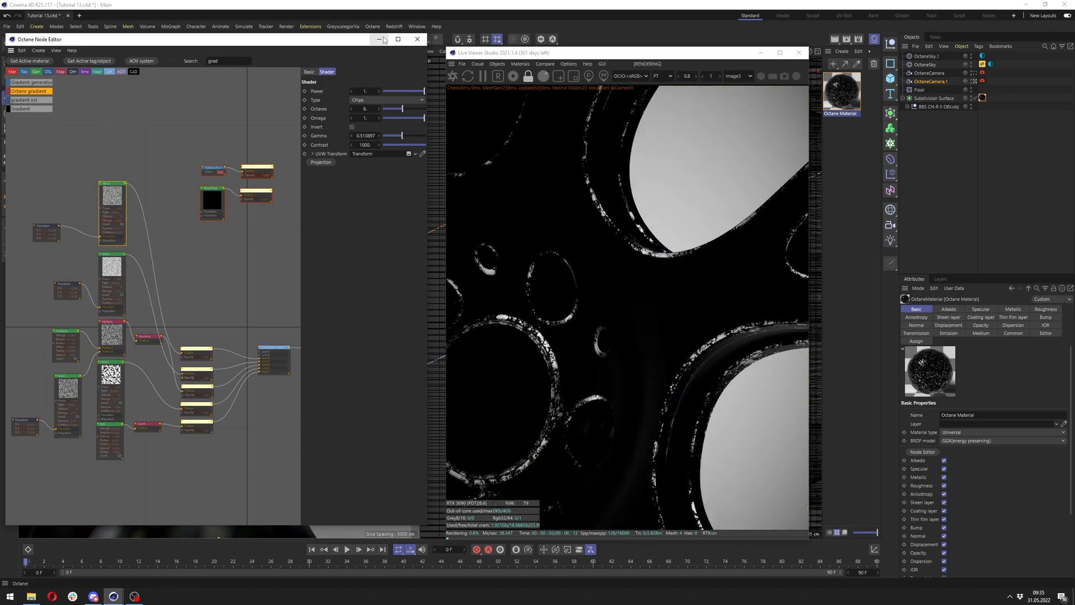
left_click(416, 39)
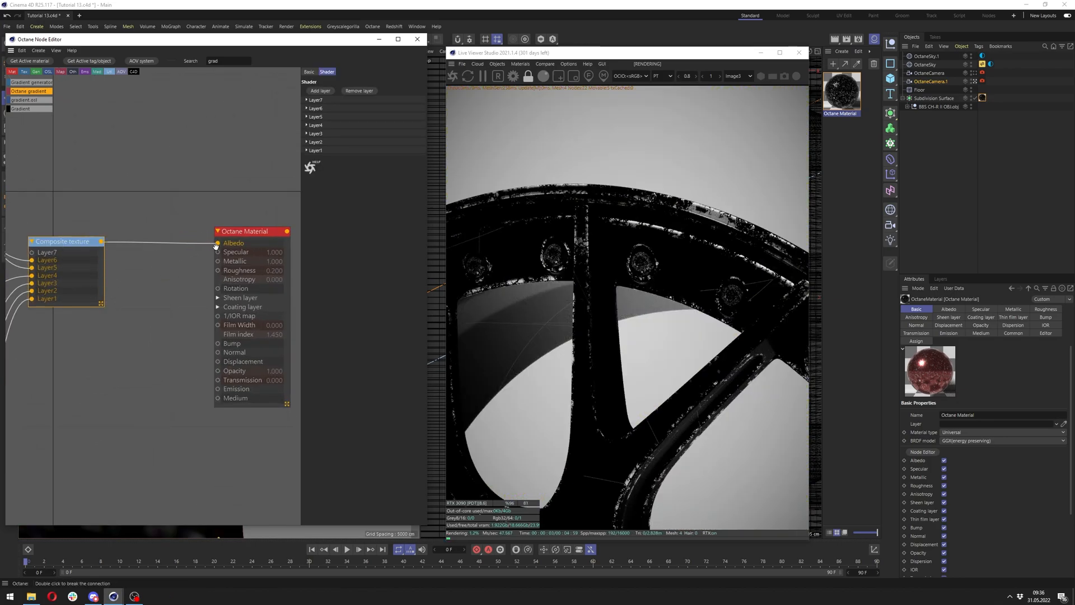
- Wire the composite into Albedo through a gradient with copper-orange knots
left_click(26, 101)
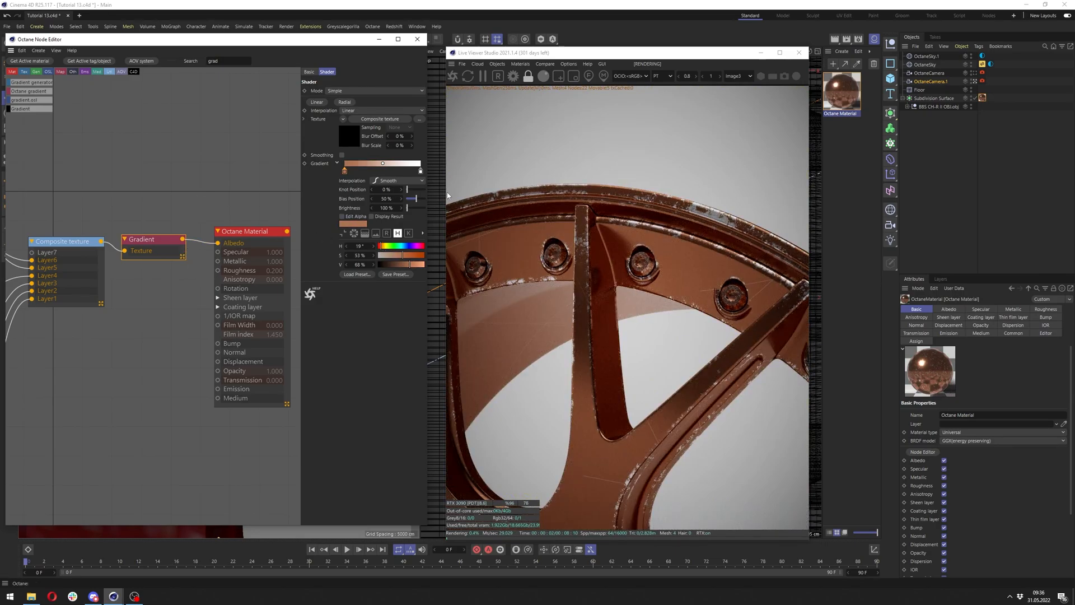
left_click(416, 40)
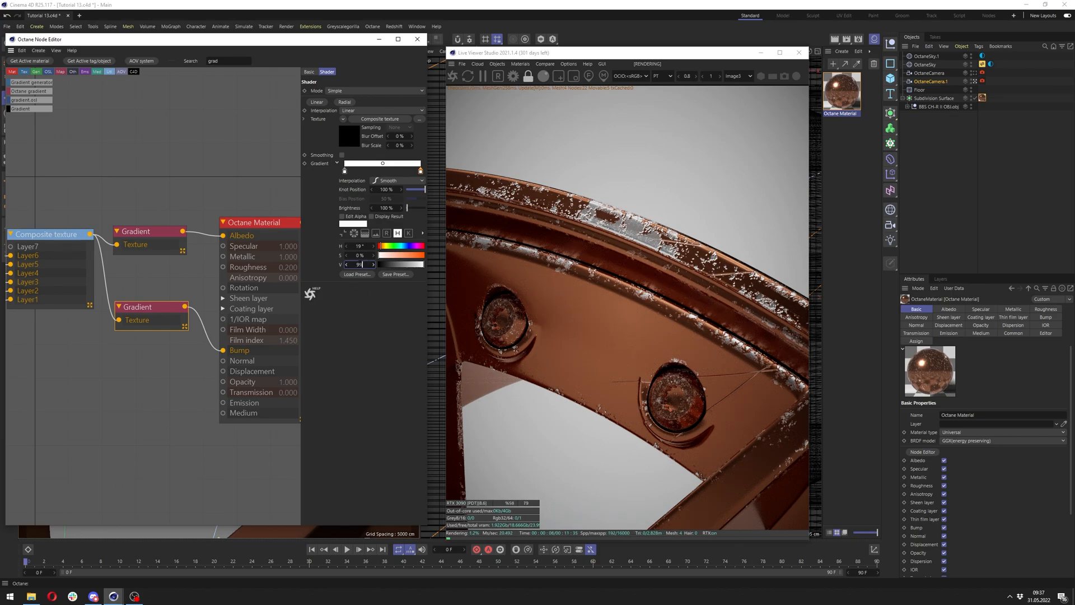
- Route the composite through a second gradient into Bump and tune its knots
left_click(416, 39)
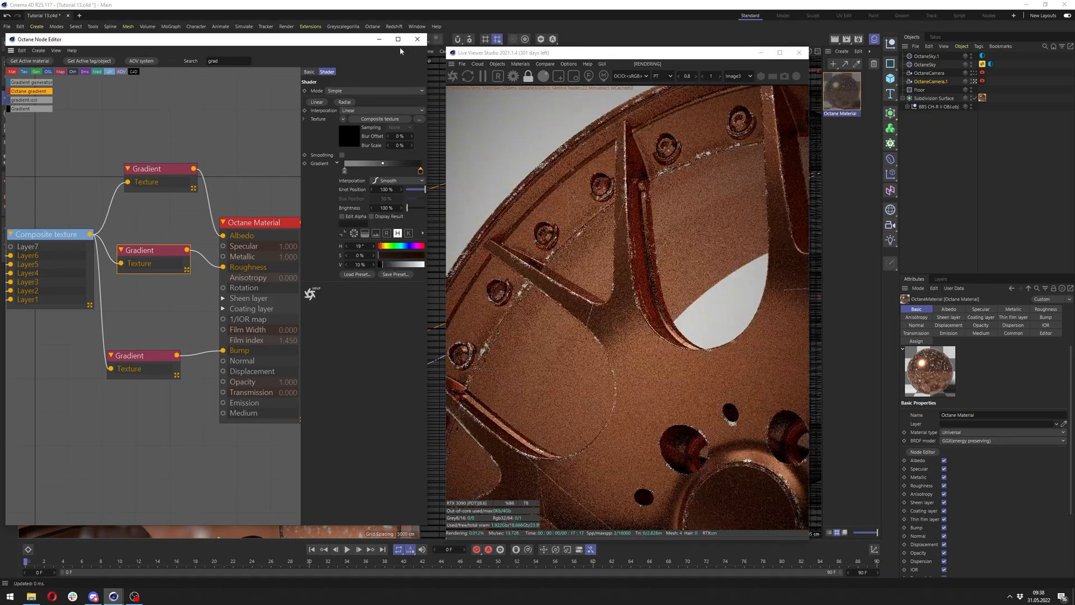
- Route the composite through a third Gradient into Roughness with dark grey knots and view the full wheel
left_click(417, 40)
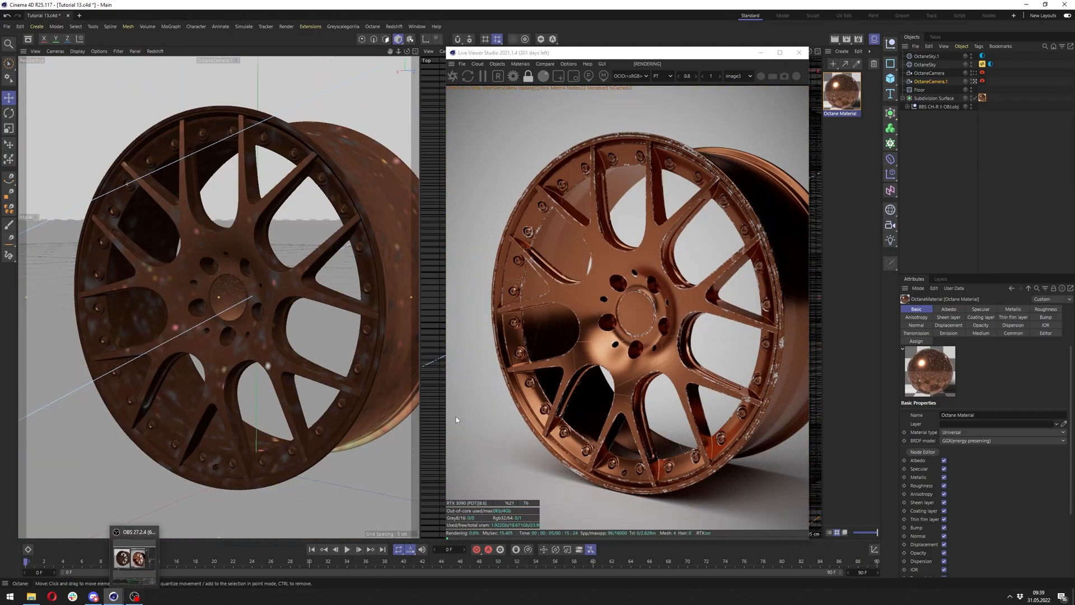
- Lower the Hagelslag scratch layer's opacity to about 0.15 in the reopened node editor
left_click(932, 99)
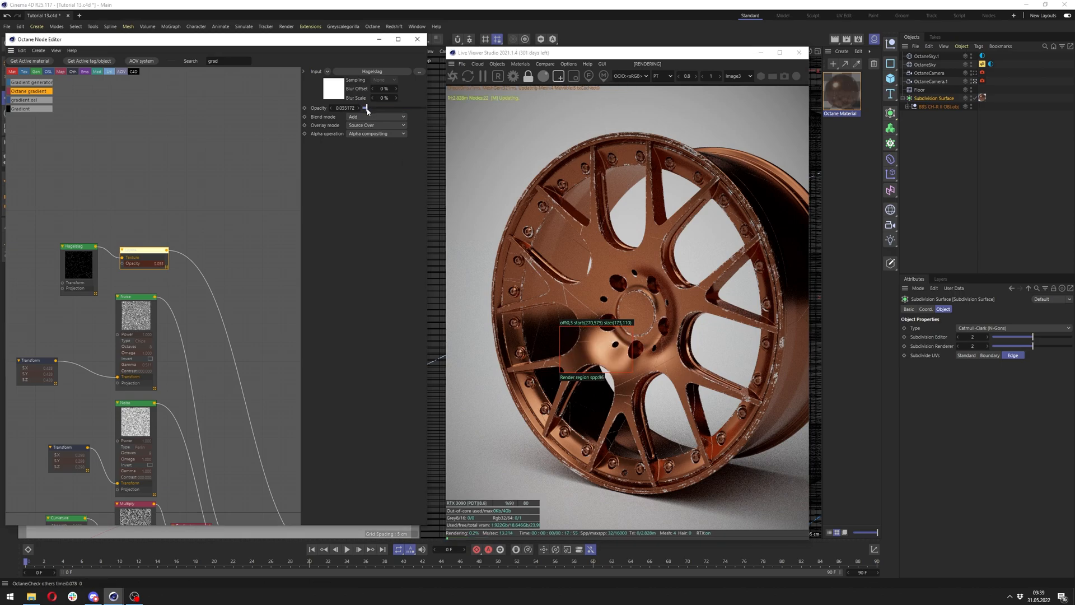
left_click_drag(367, 107, 374, 108)
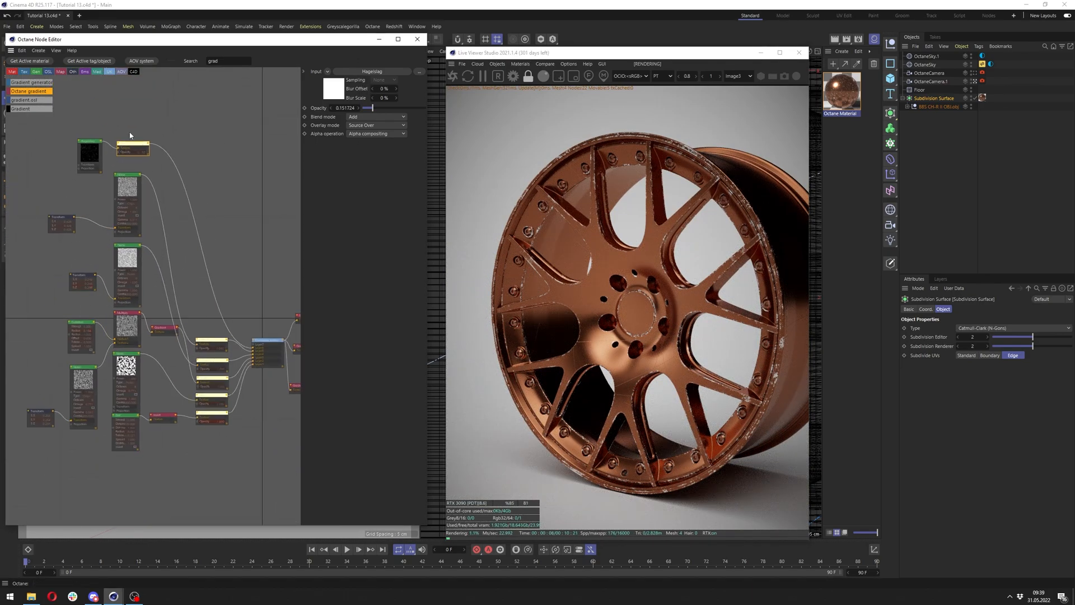
mouse_move(71, 223)
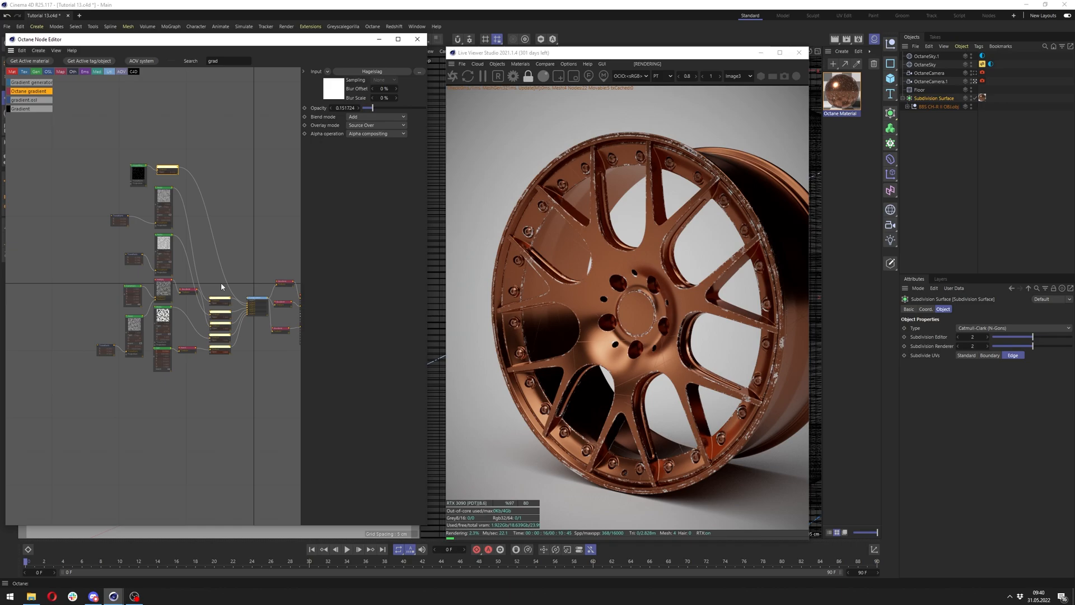
mouse_move(484, 407)
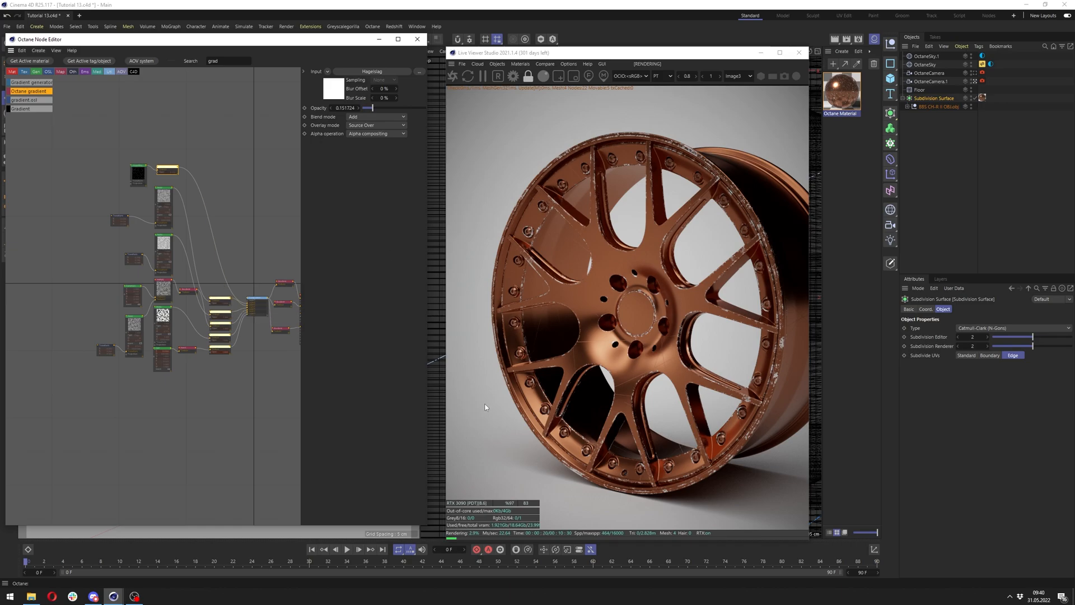